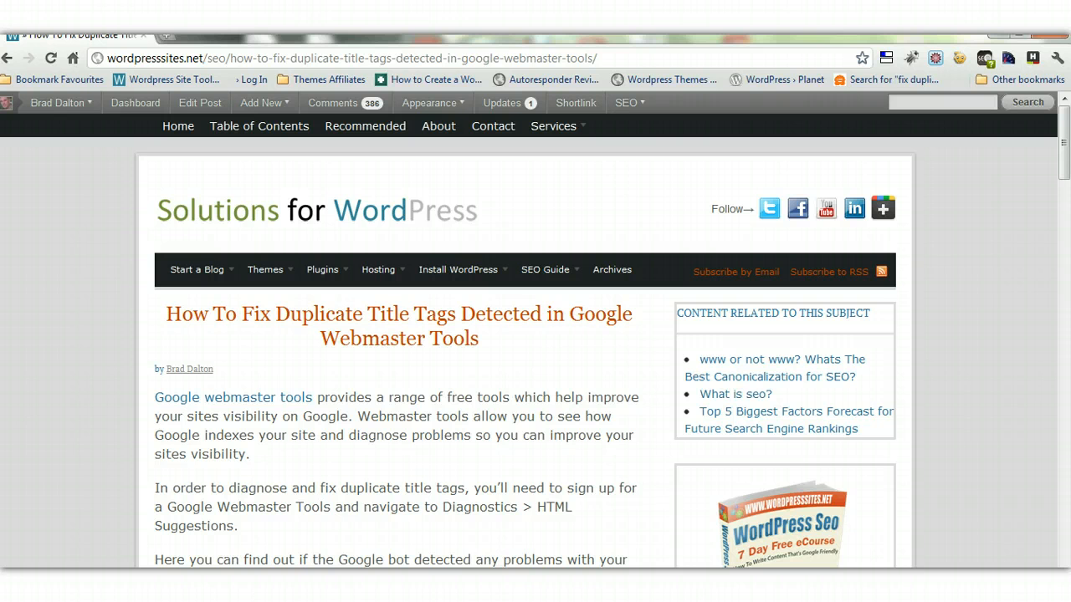
Reach the wordpresssites.net dashboard from the Webmaster Tools bookmark in the favourites folder
click(57, 103)
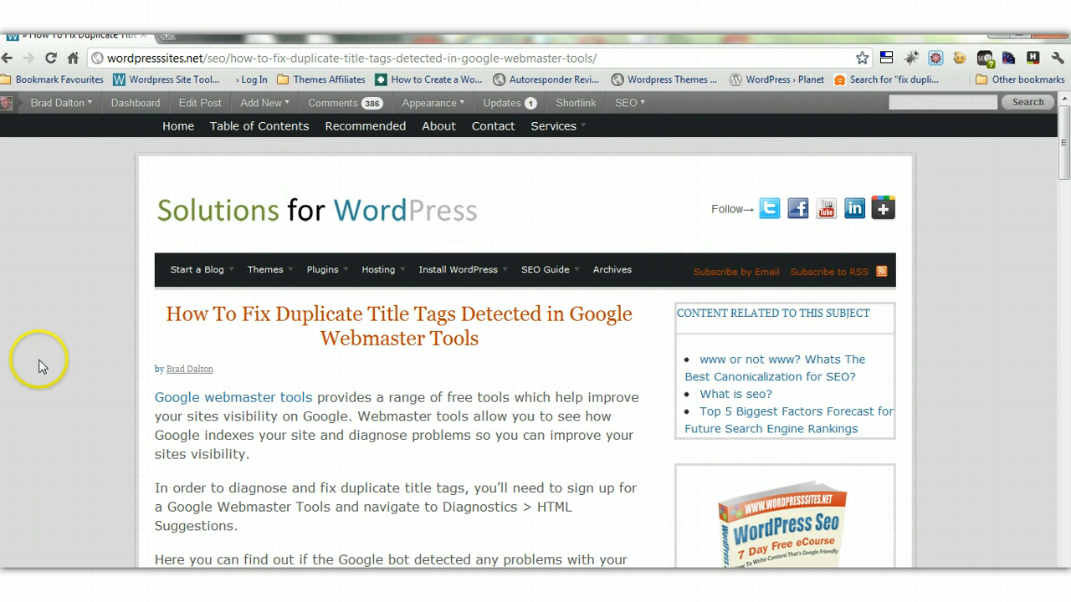
mouse_move(1000, 292)
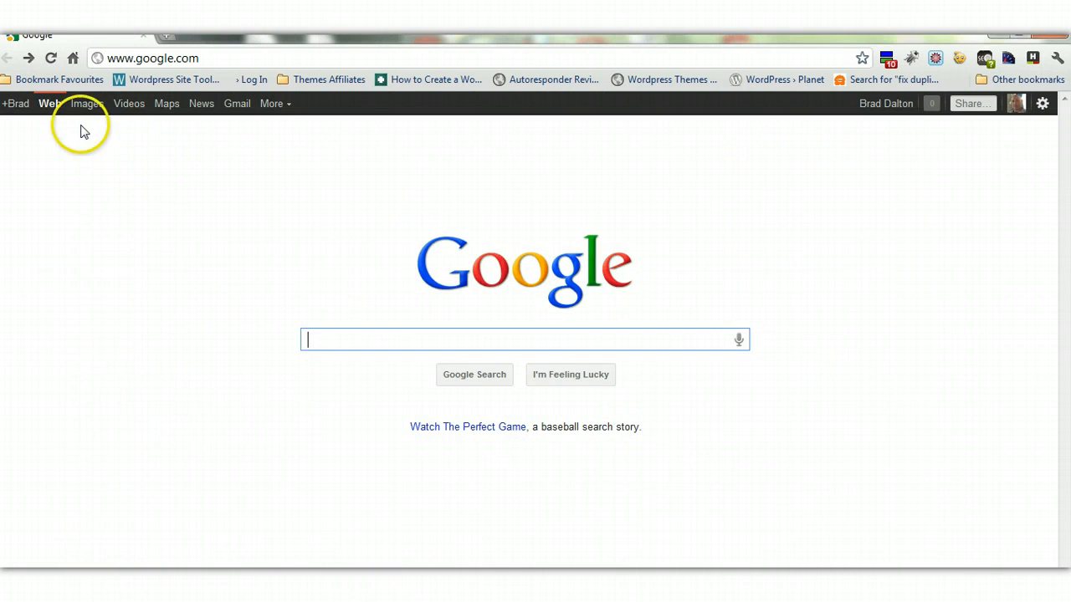
click(58, 81)
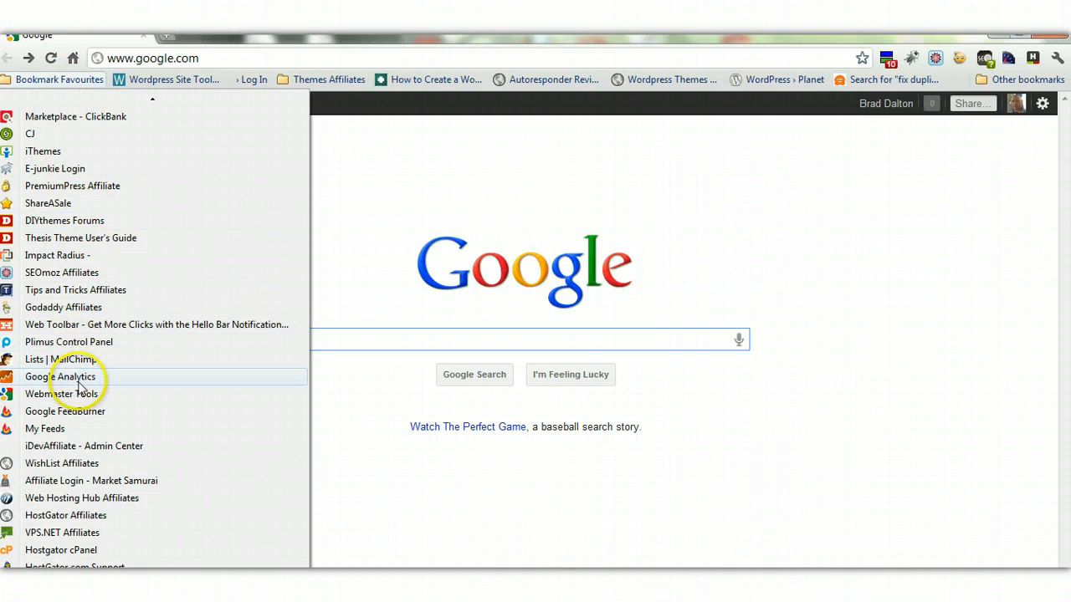
mouse_move(60, 395)
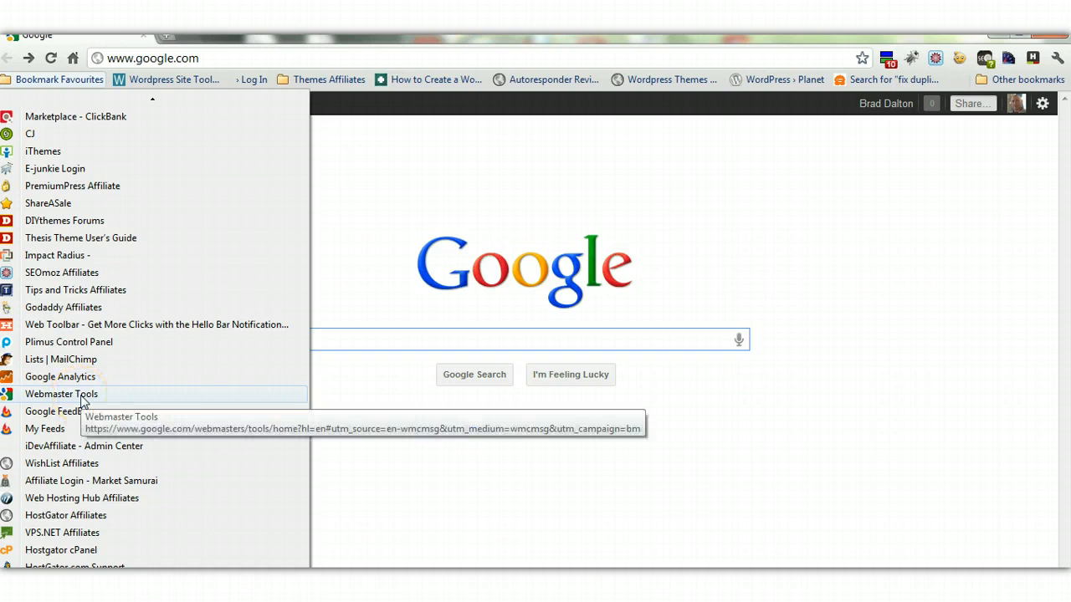
click(60, 395)
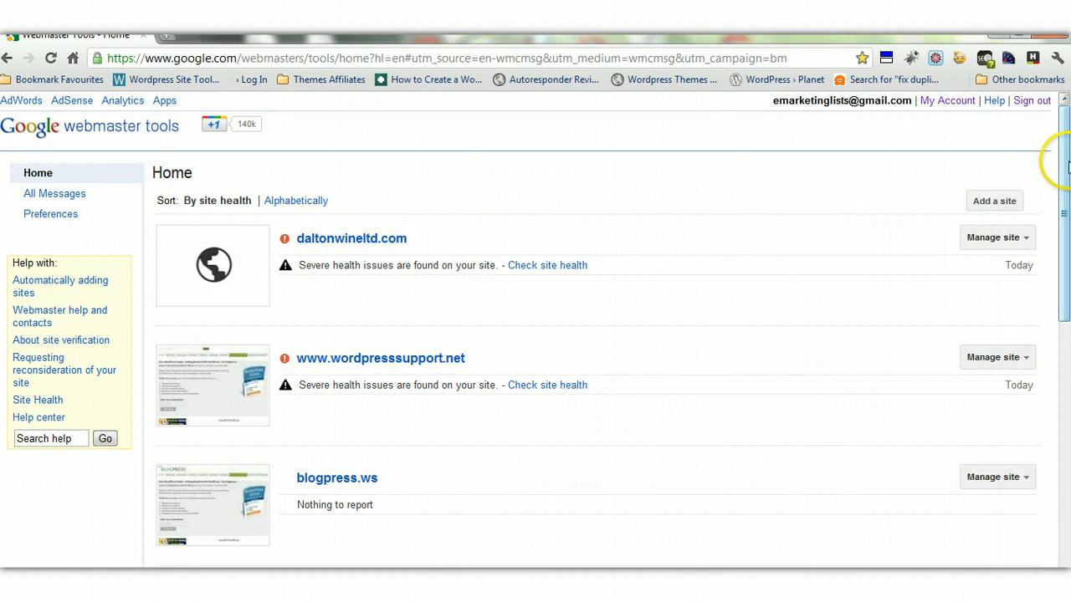
scroll(down, 3)
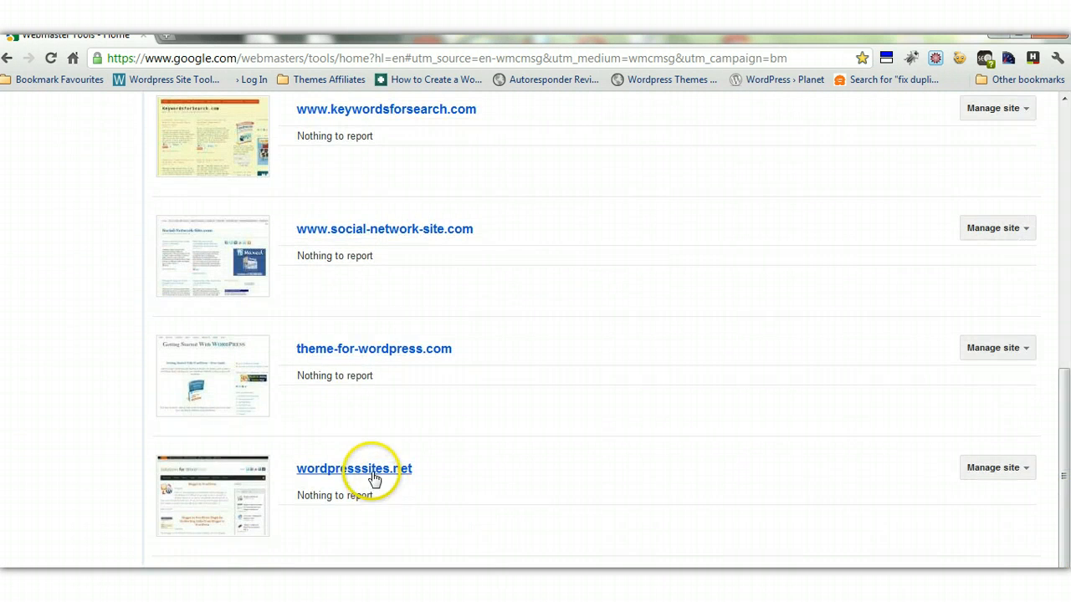
click(353, 468)
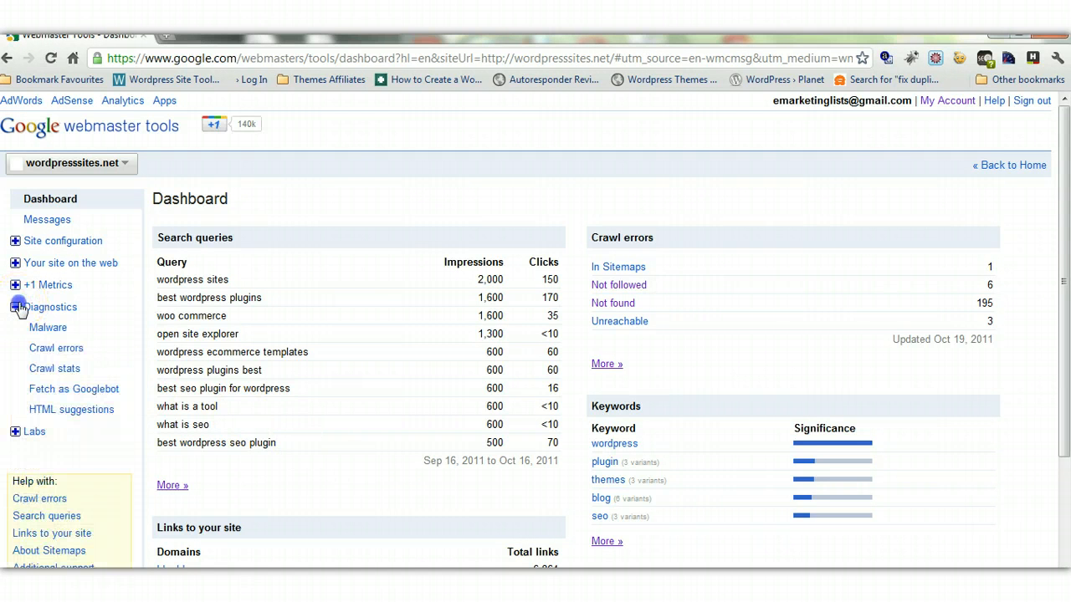
mouse_move(82, 408)
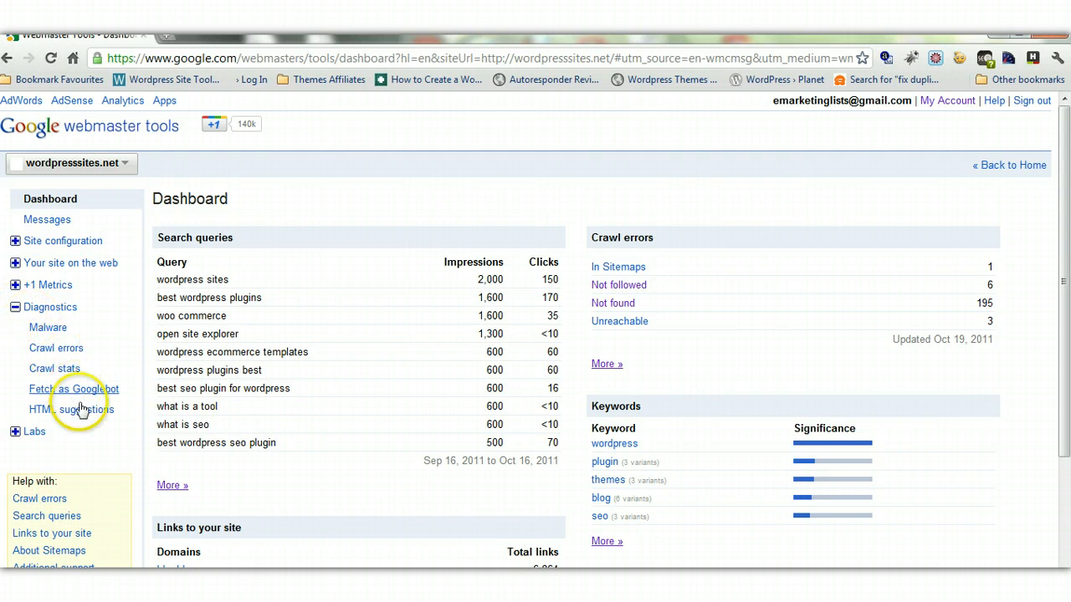
Show the HTML suggestions report under Diagnostics, listing missing and duplicate title tags
click(73, 408)
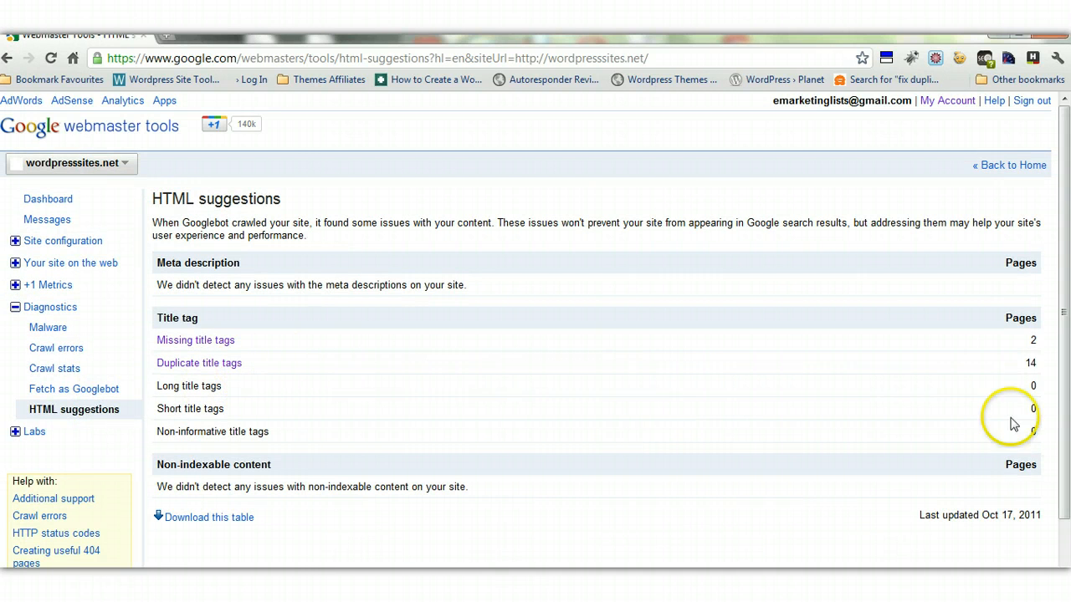
mouse_move(361, 393)
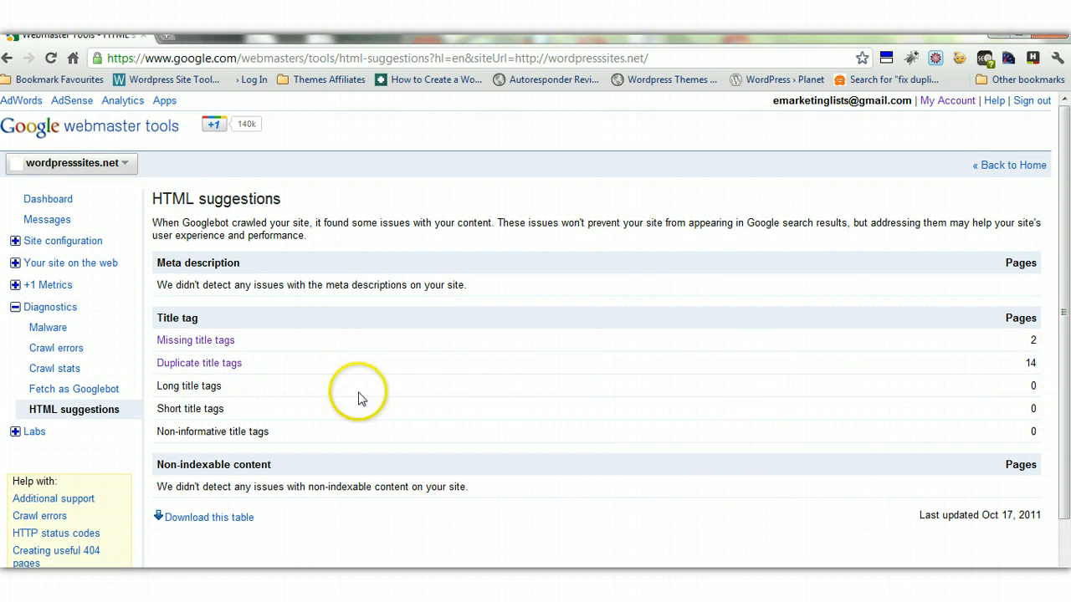
mouse_move(278, 395)
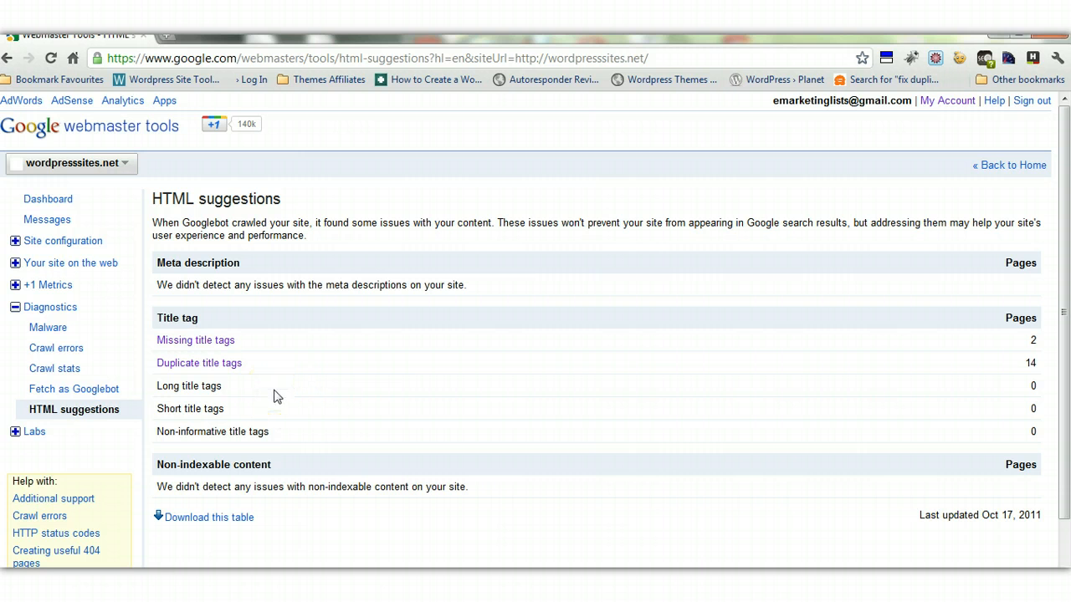
mouse_move(293, 385)
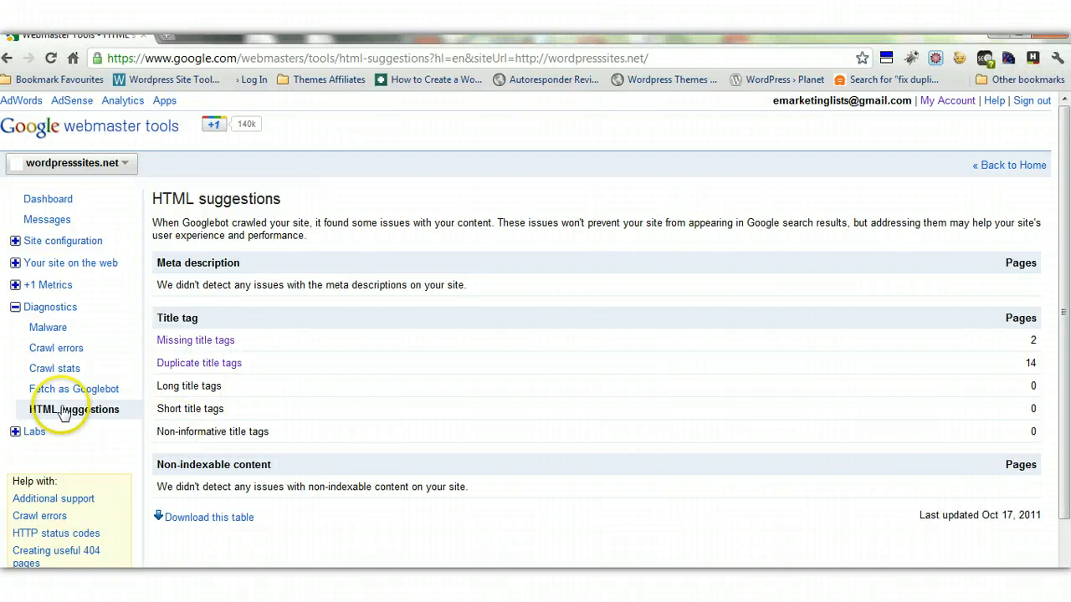
mouse_move(292, 438)
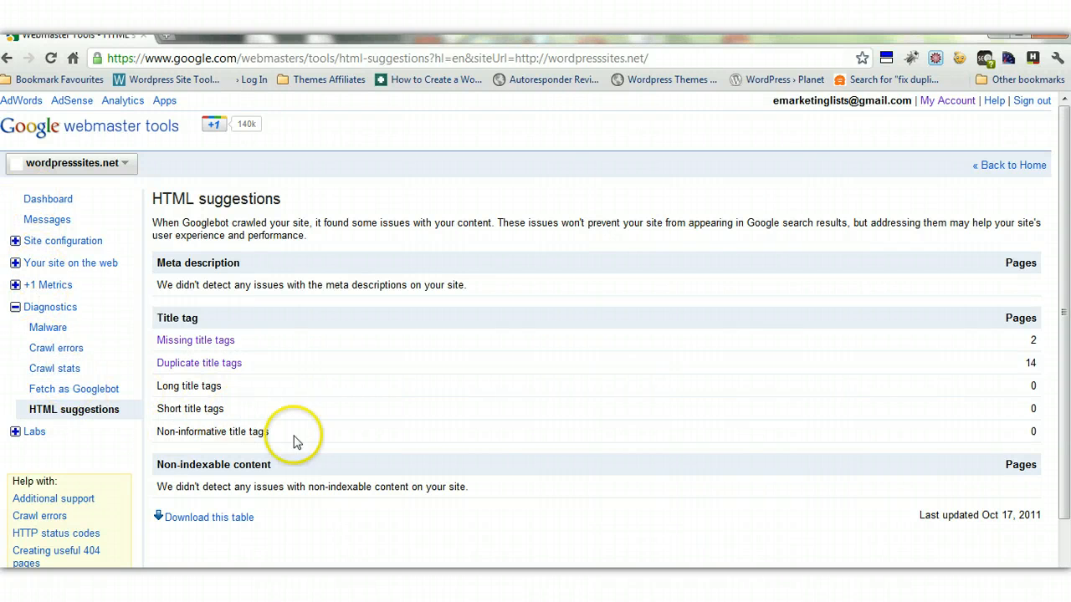
mouse_move(388, 462)
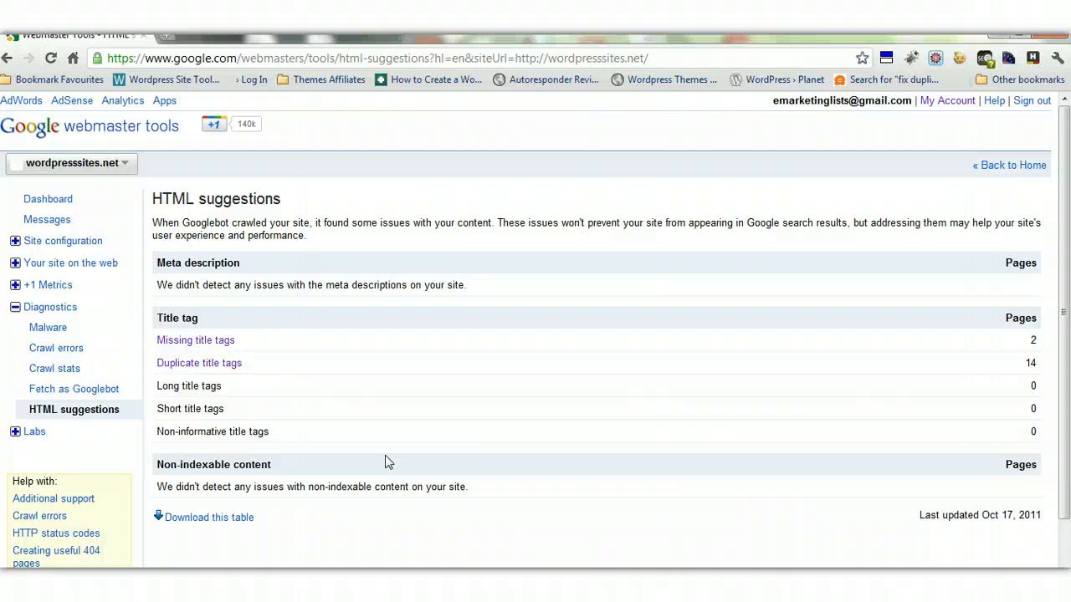
List the pages sharing duplicate title tags, such as Page Speed and Blog Security
click(199, 361)
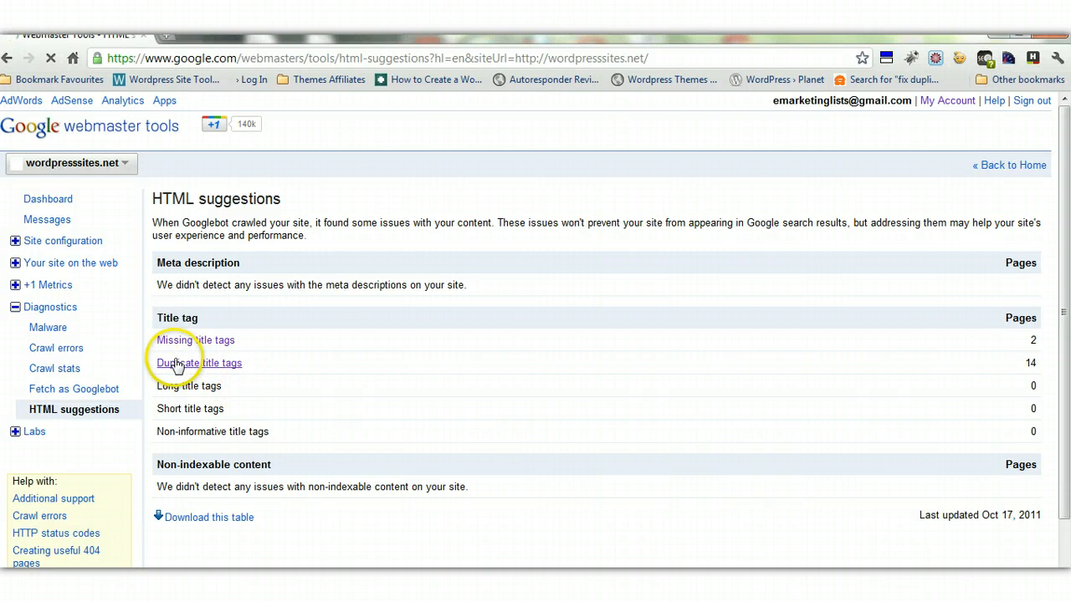
click(197, 361)
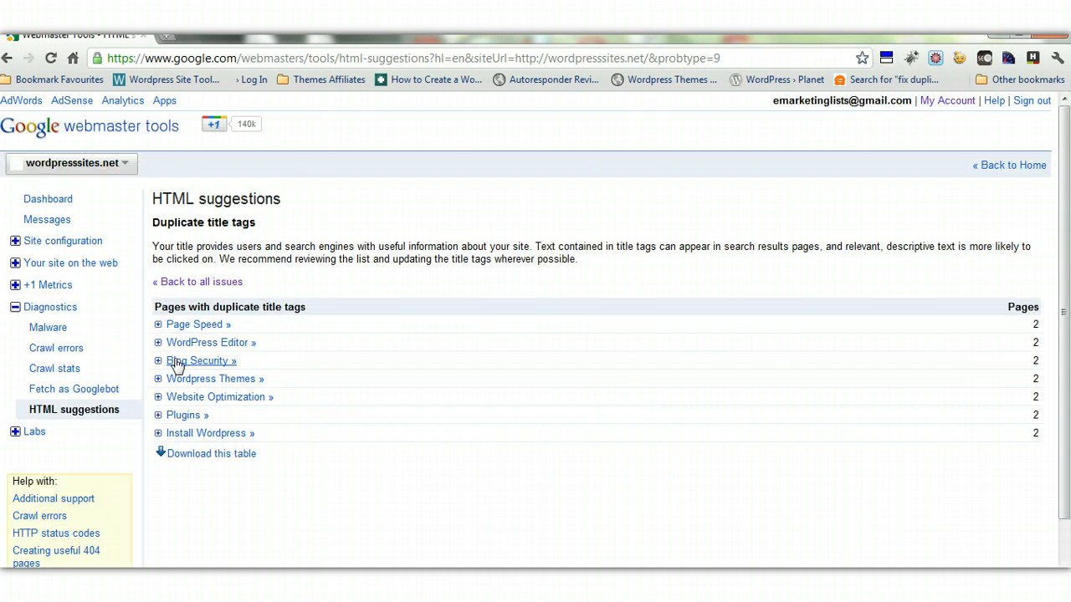
mouse_move(768, 372)
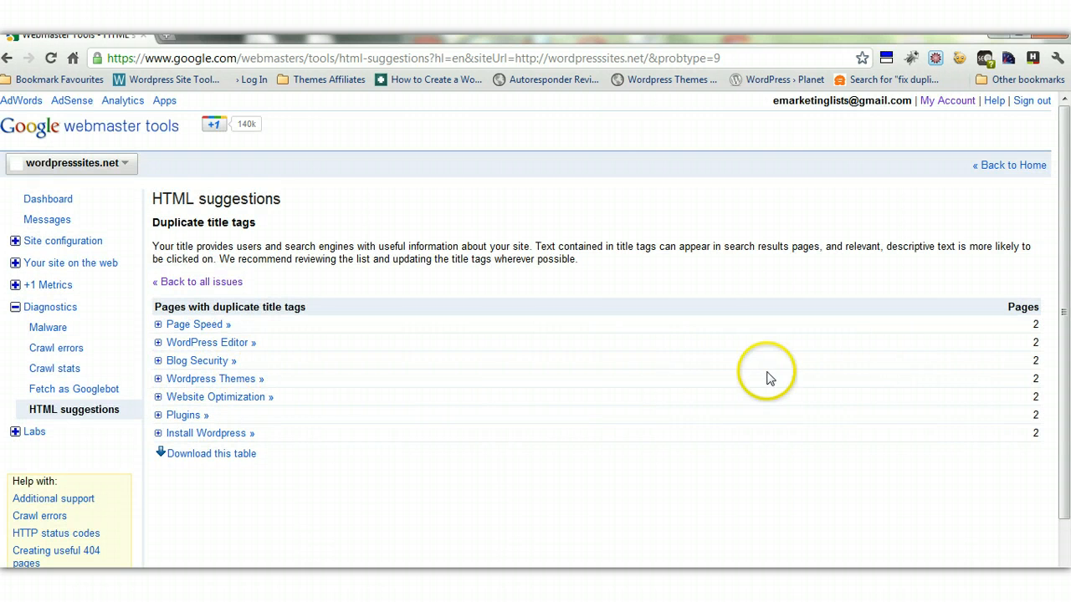
mouse_move(368, 518)
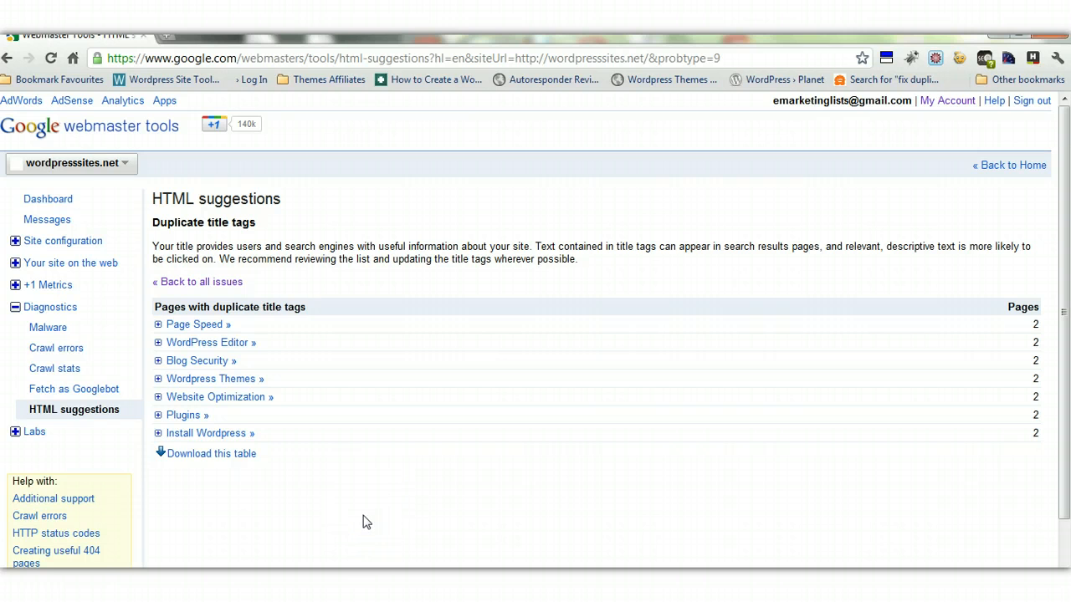
mouse_move(367, 525)
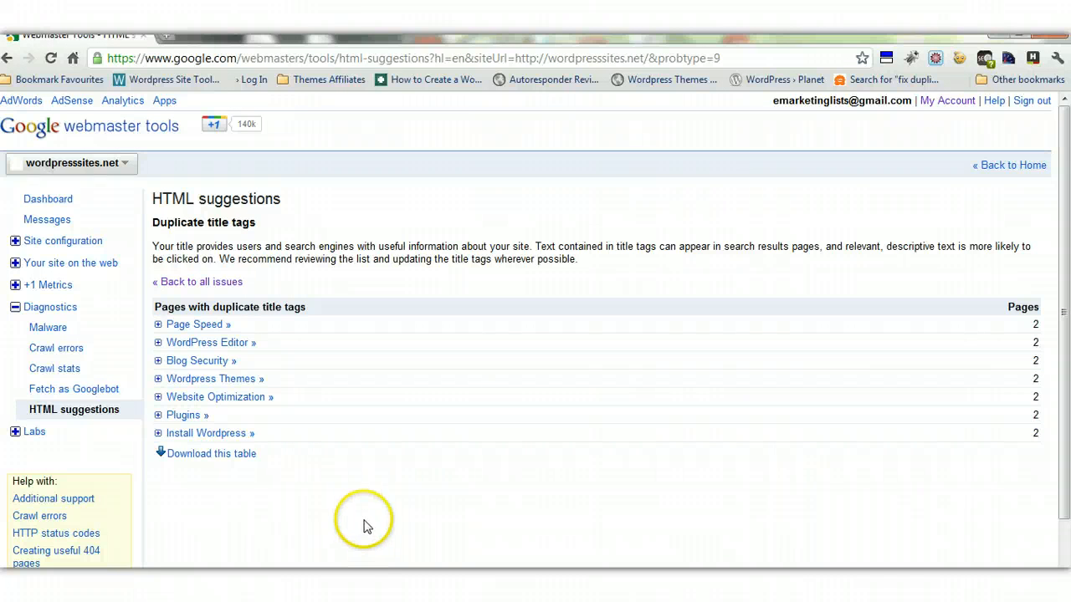
click(157, 324)
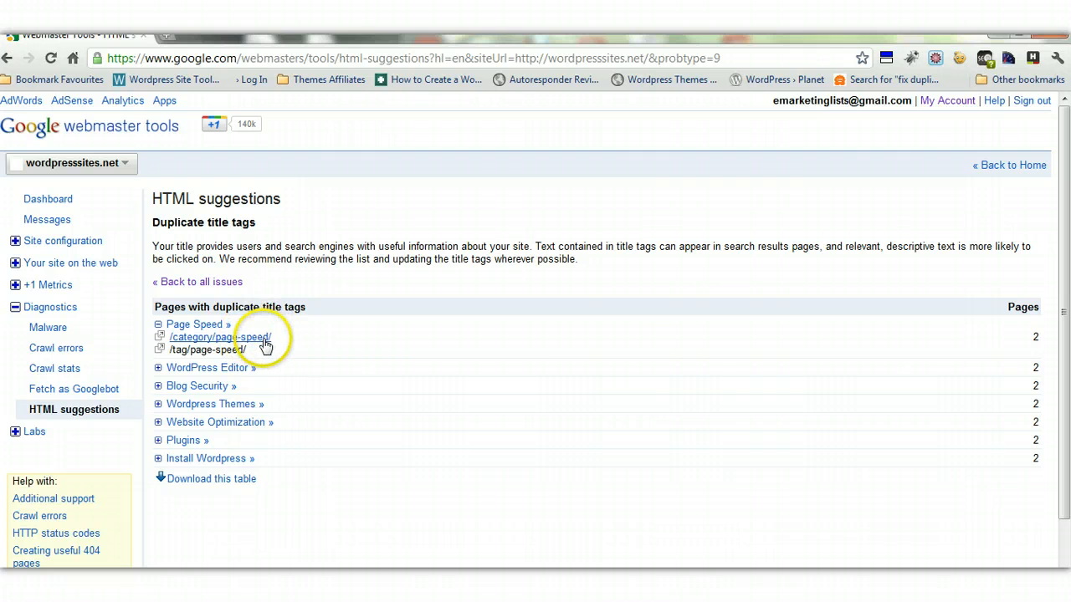
mouse_move(234, 349)
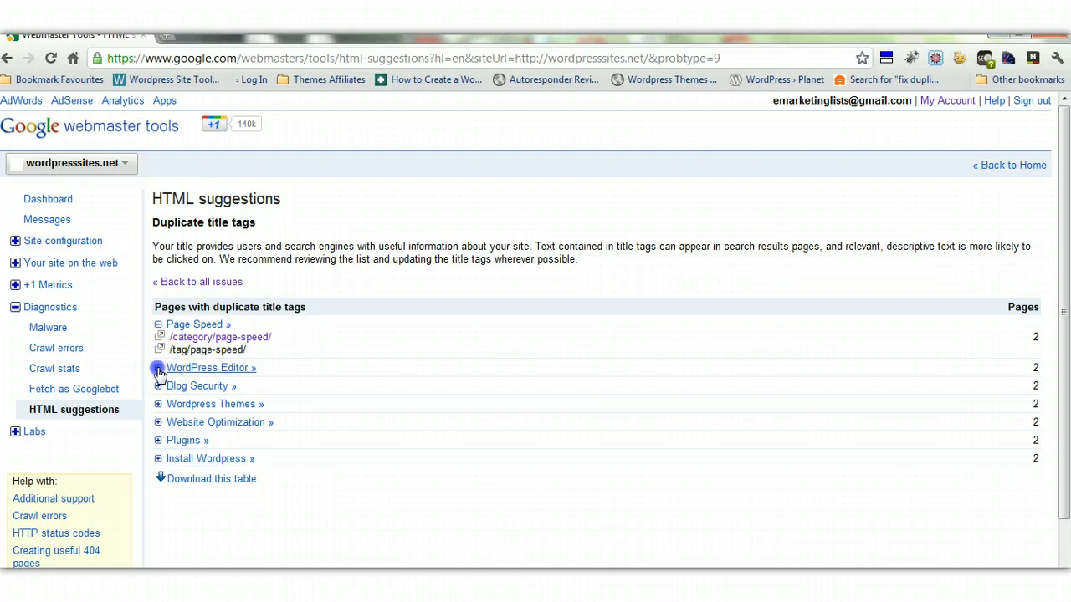
click(157, 368)
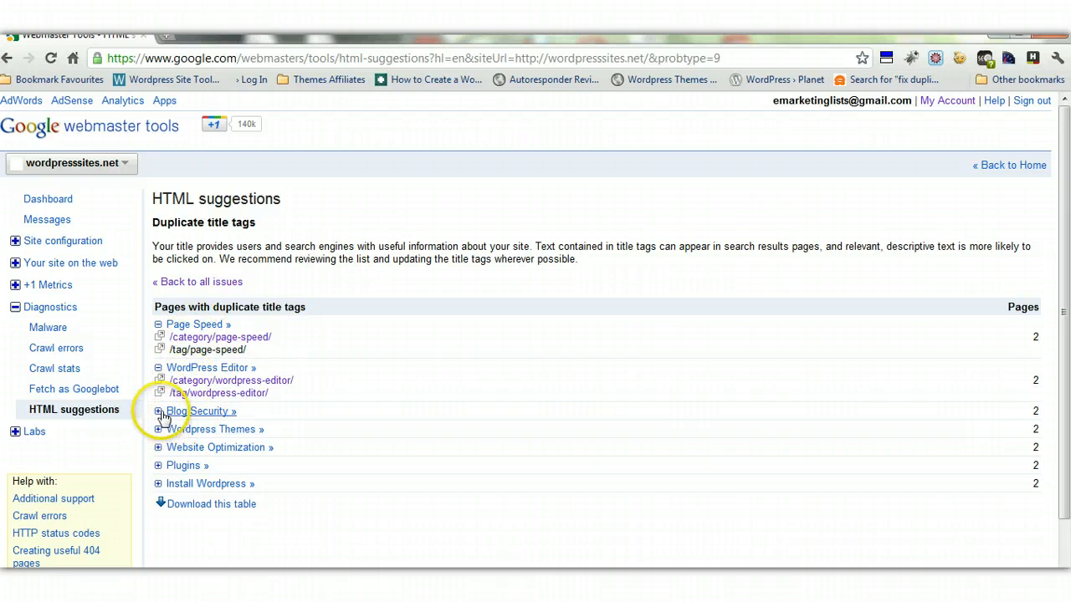
click(157, 412)
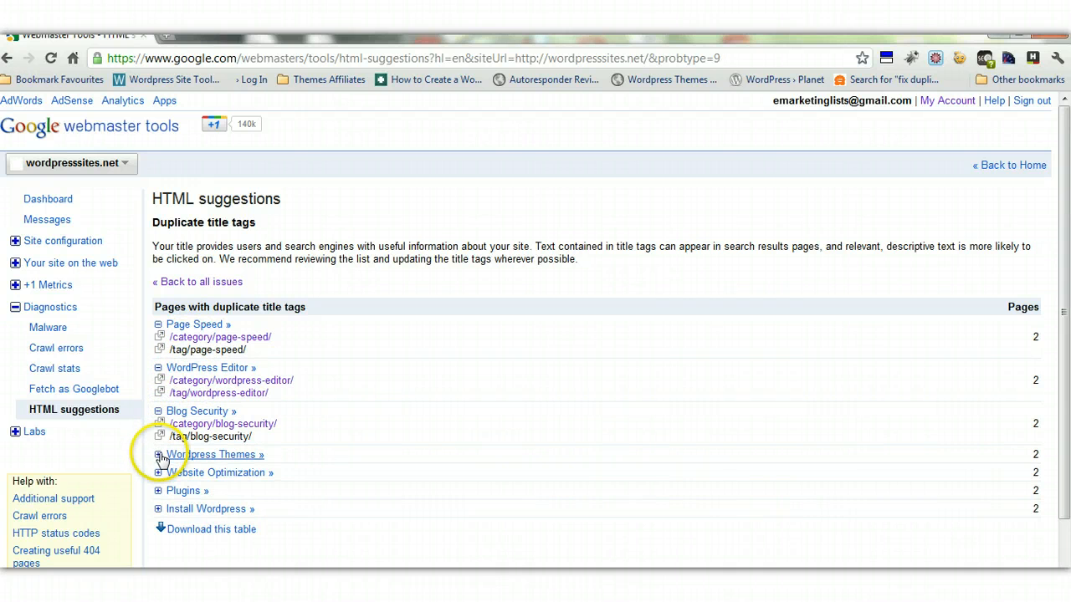
click(158, 455)
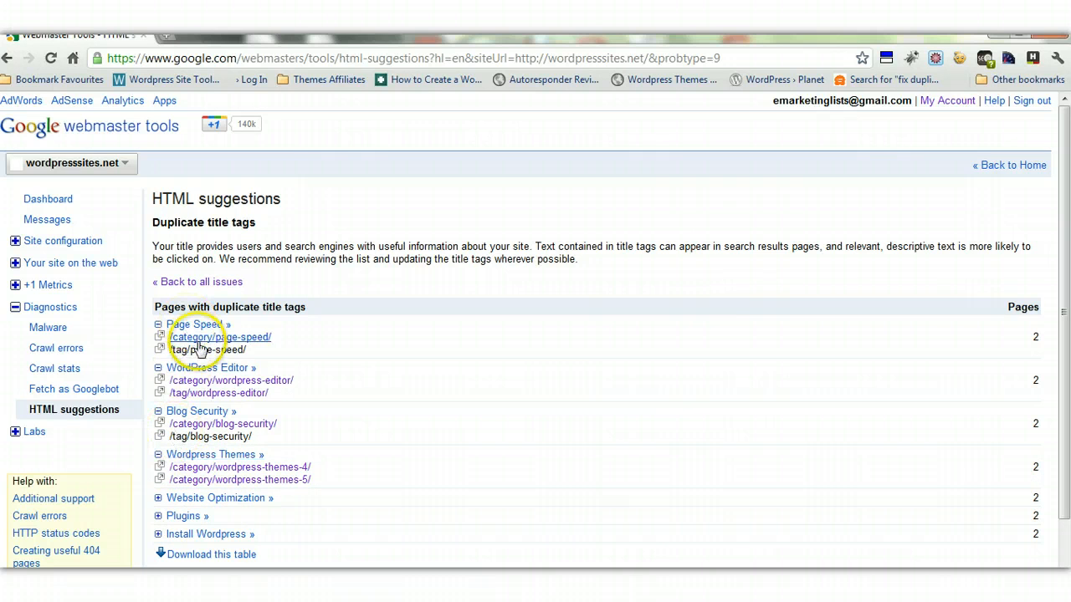
mouse_move(211, 367)
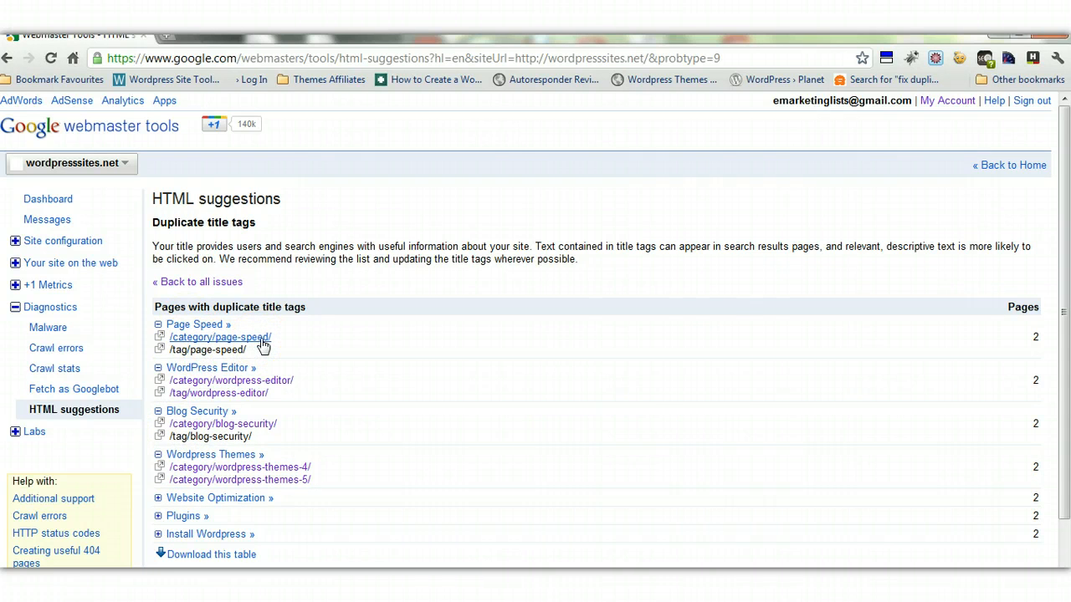
mouse_move(254, 413)
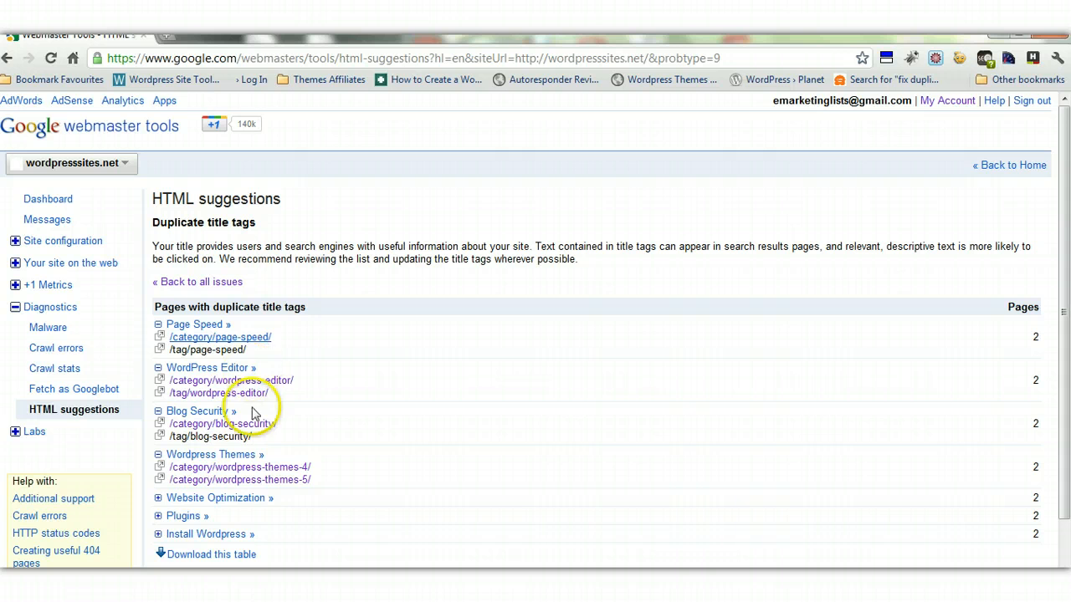
mouse_move(255, 475)
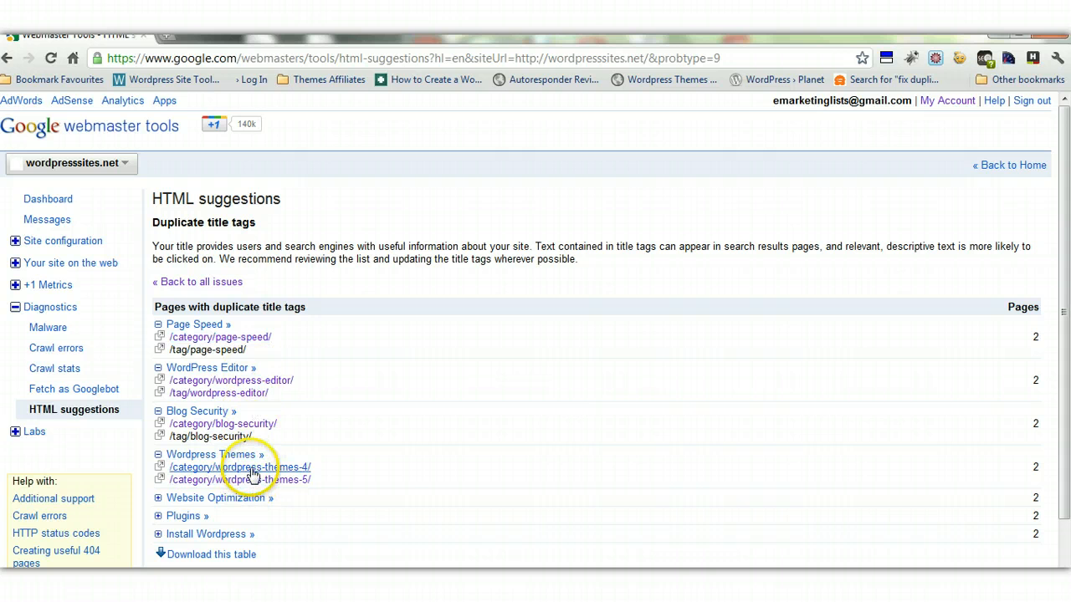
mouse_move(266, 483)
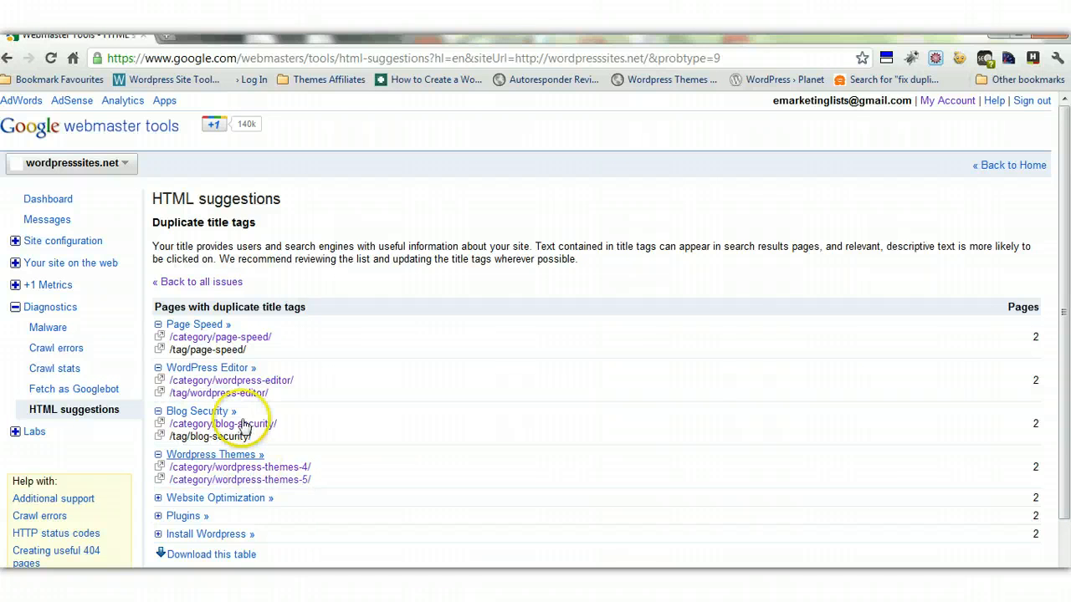
mouse_move(211, 361)
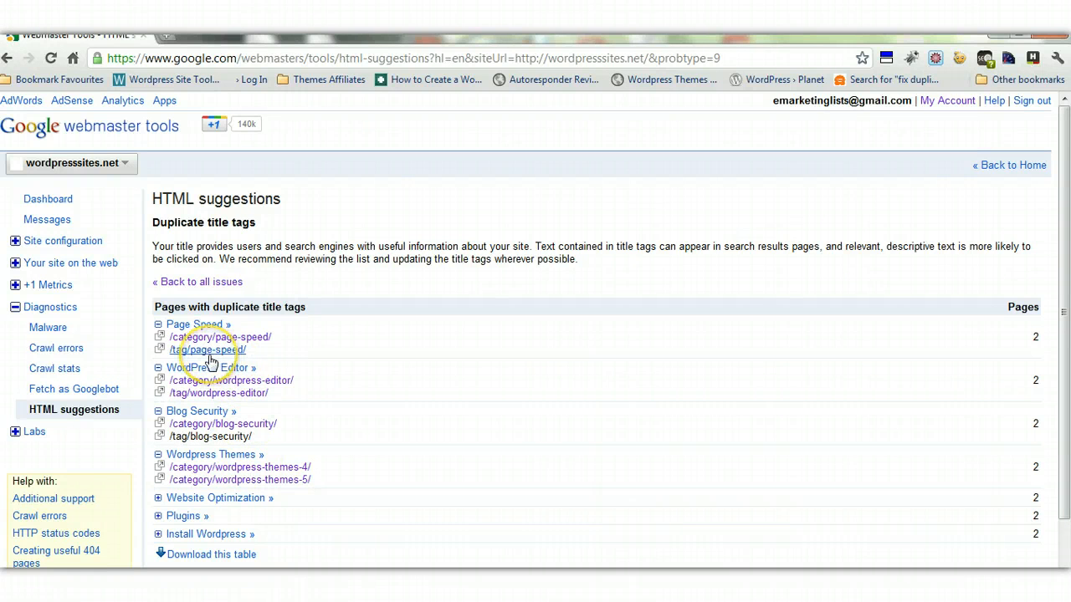
mouse_move(201, 354)
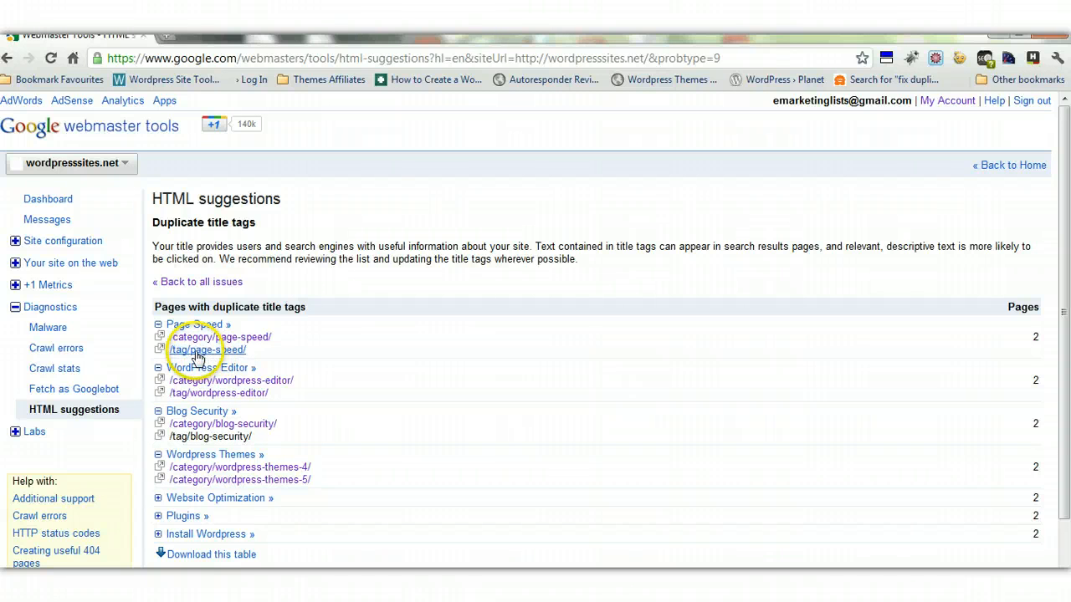
mouse_move(248, 358)
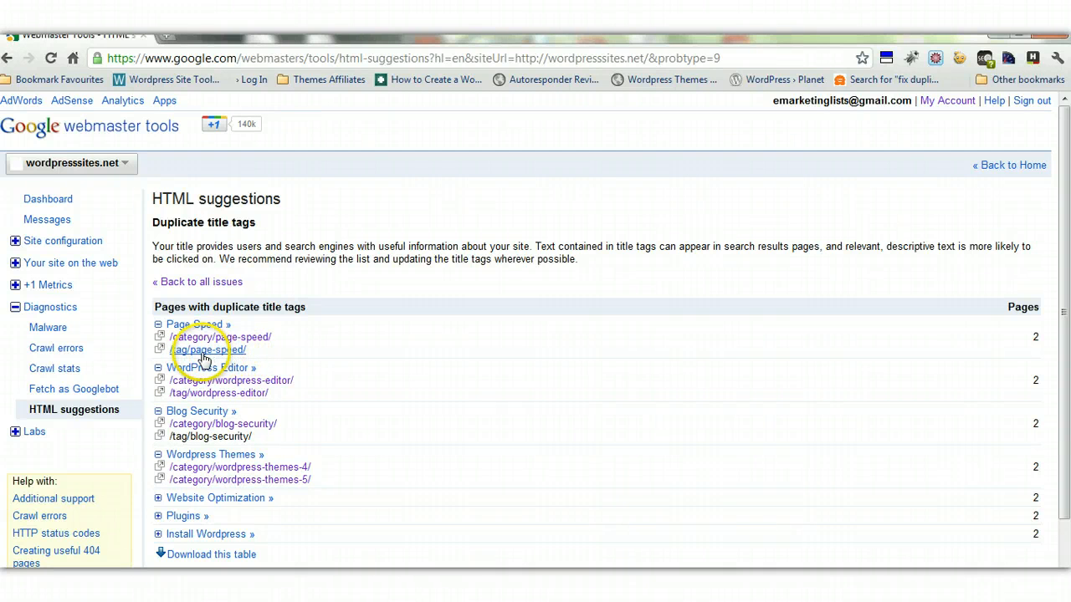
mouse_move(216, 354)
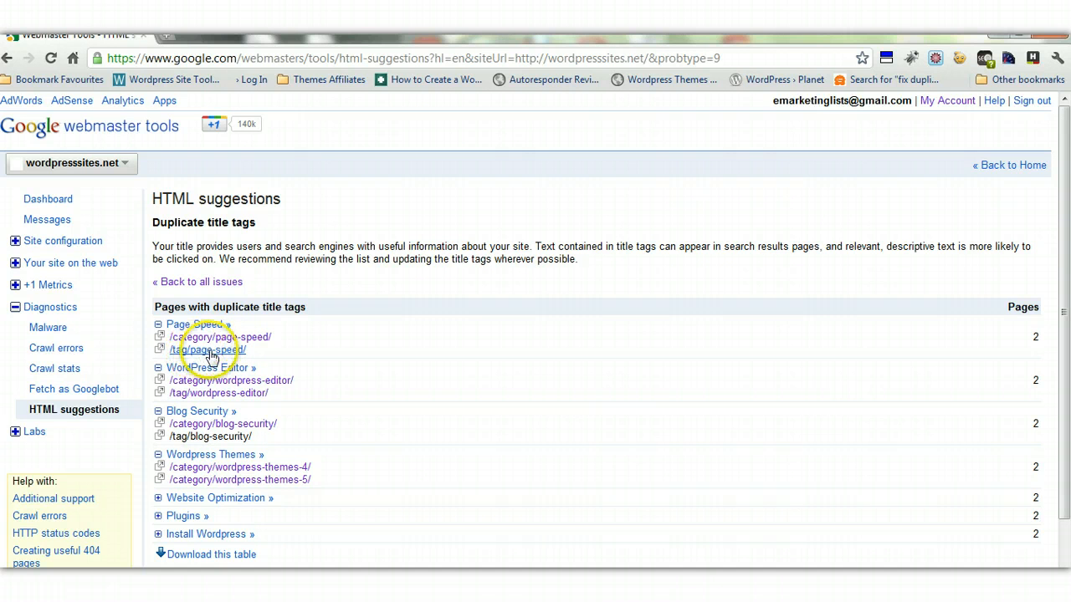
mouse_move(225, 355)
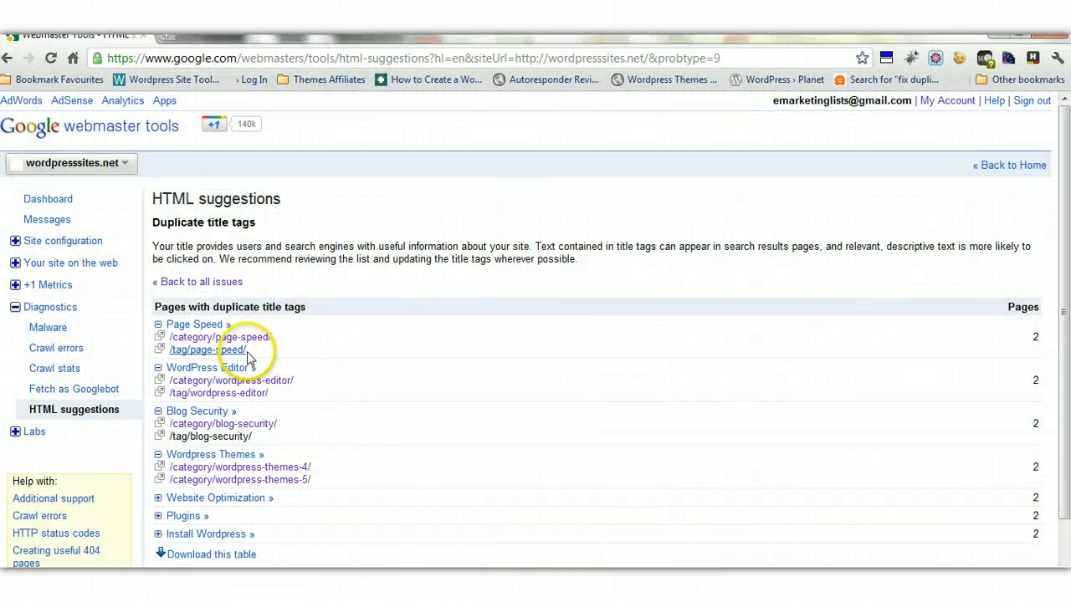
mouse_move(268, 427)
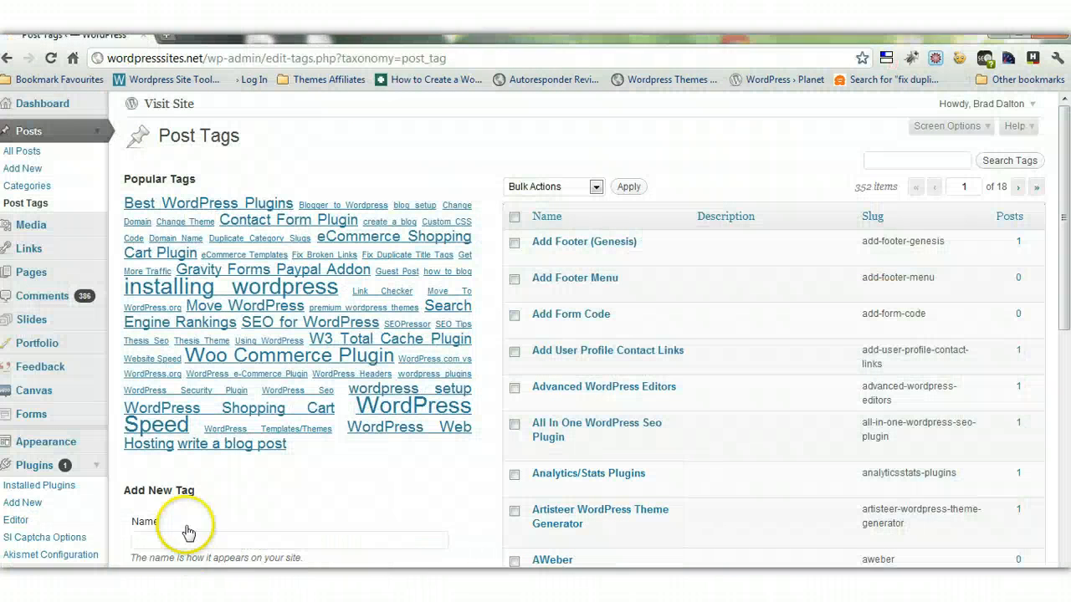
mouse_move(873, 386)
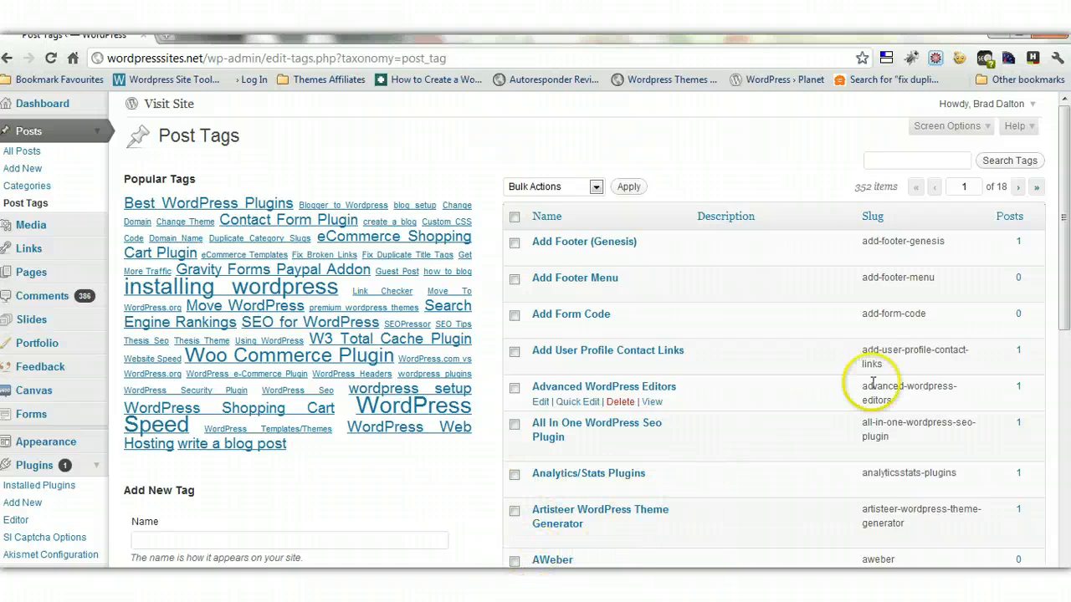
mouse_move(941, 171)
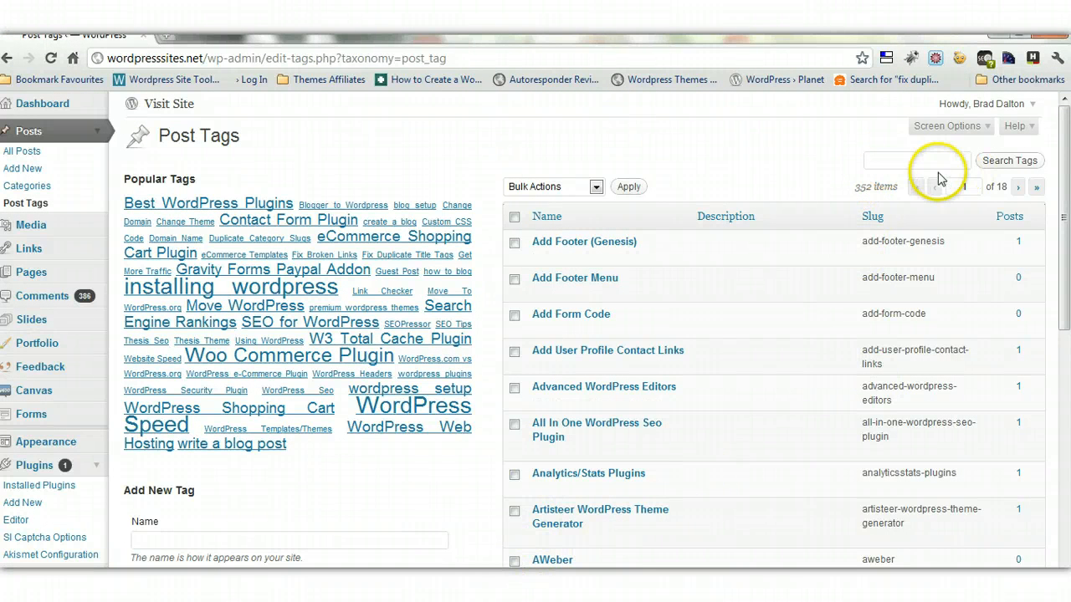
Search the post tags for 'page speed', which returns no matching items
click(917, 160)
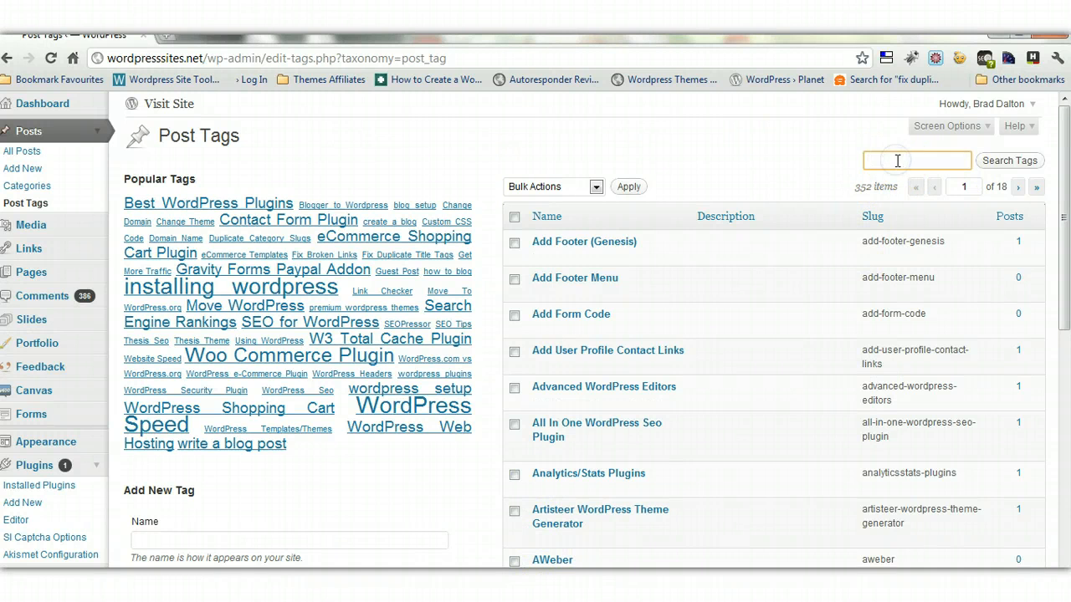
text(page s)
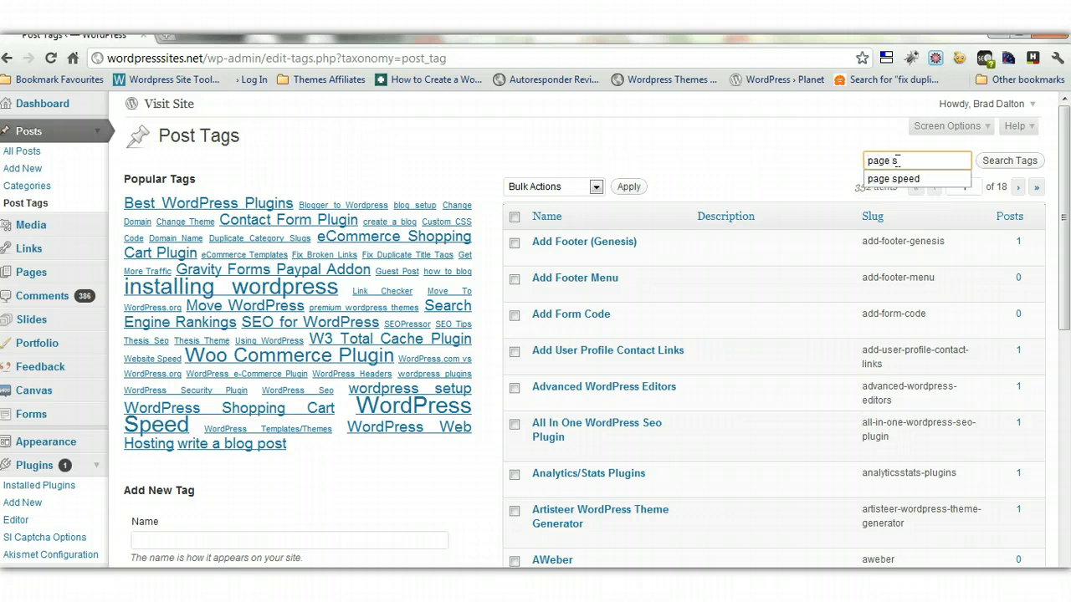
text(peed)
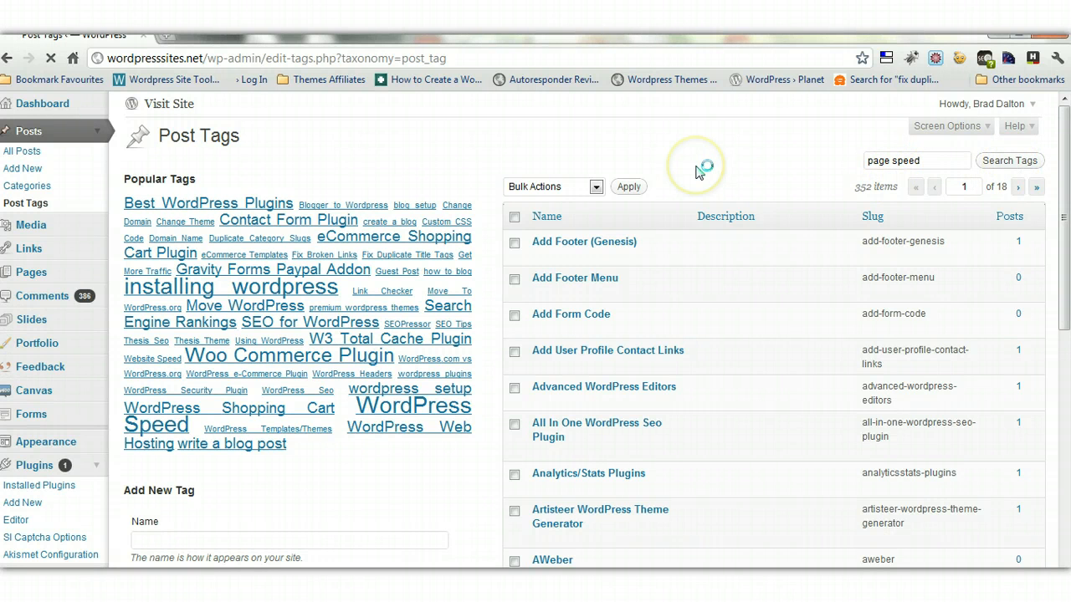
click(1009, 162)
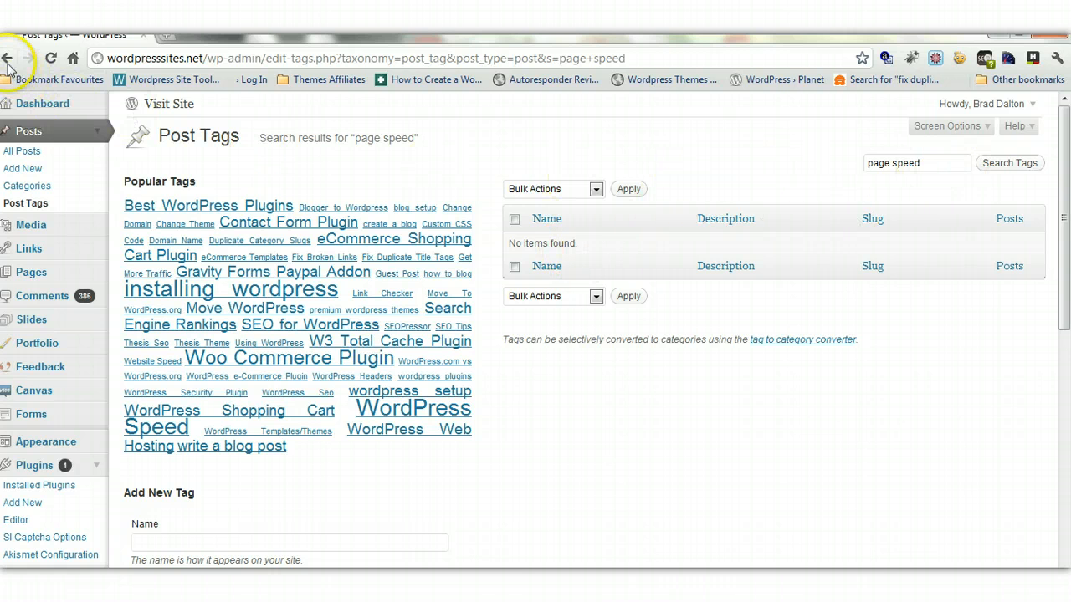
Go back to the full 352-tag list and browse down through its entries
click(7, 57)
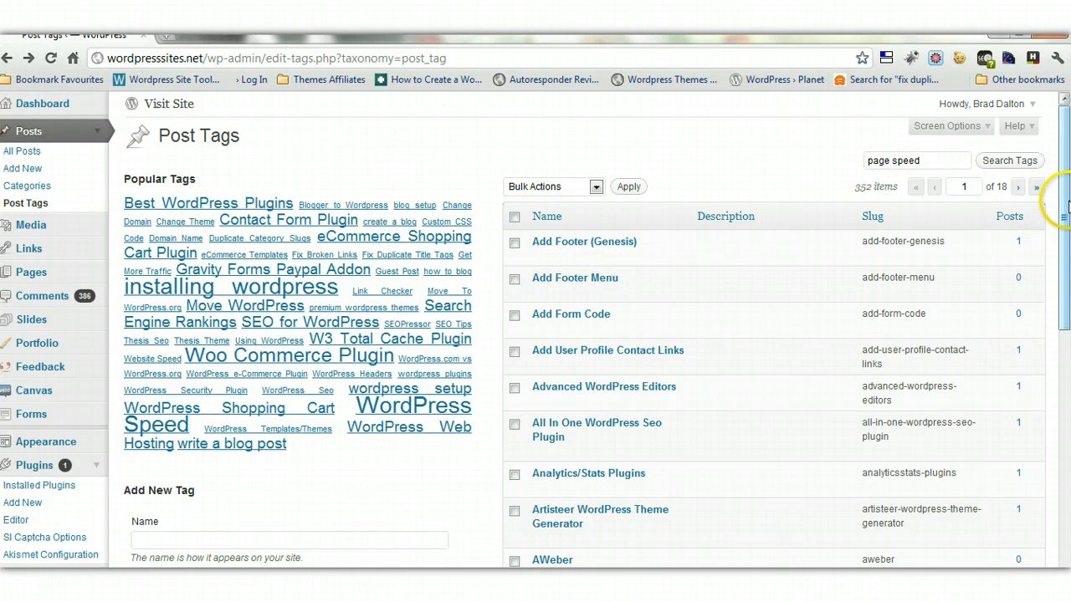
scroll(down, 3)
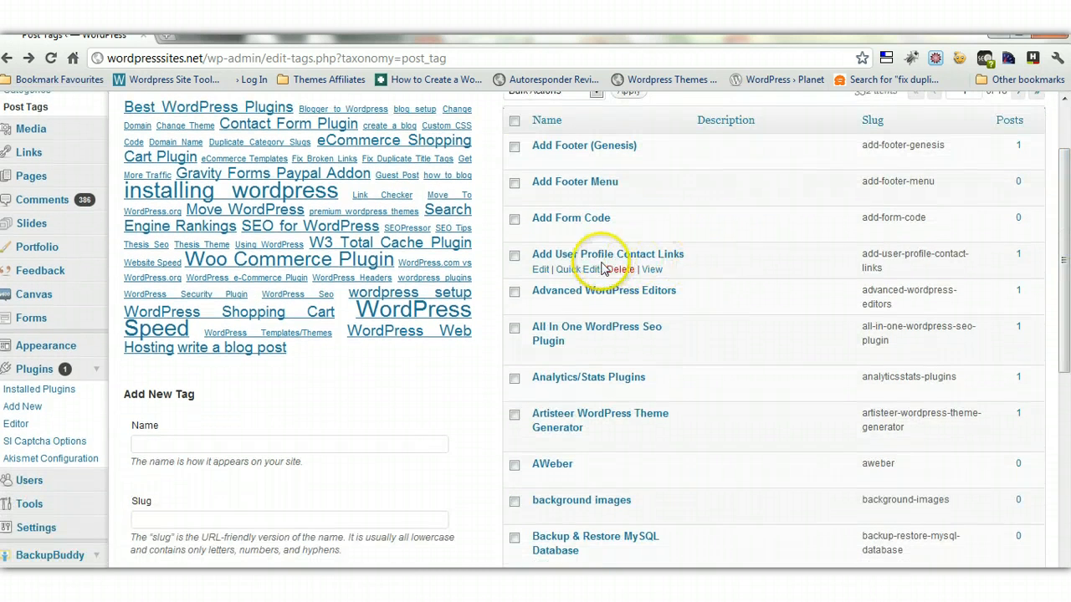
scroll(up, 3)
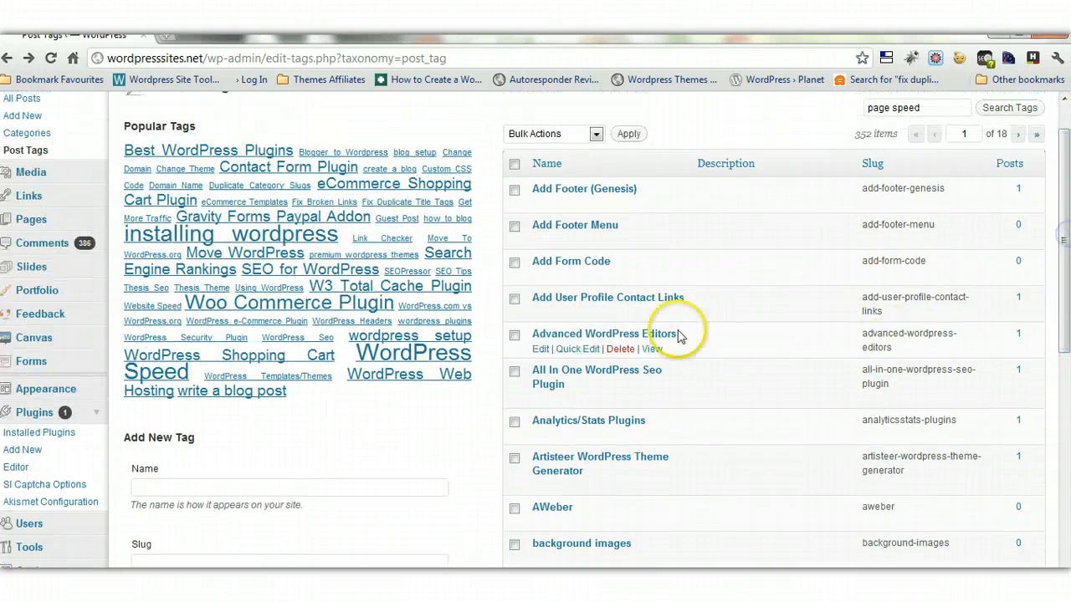
scroll(down, 3)
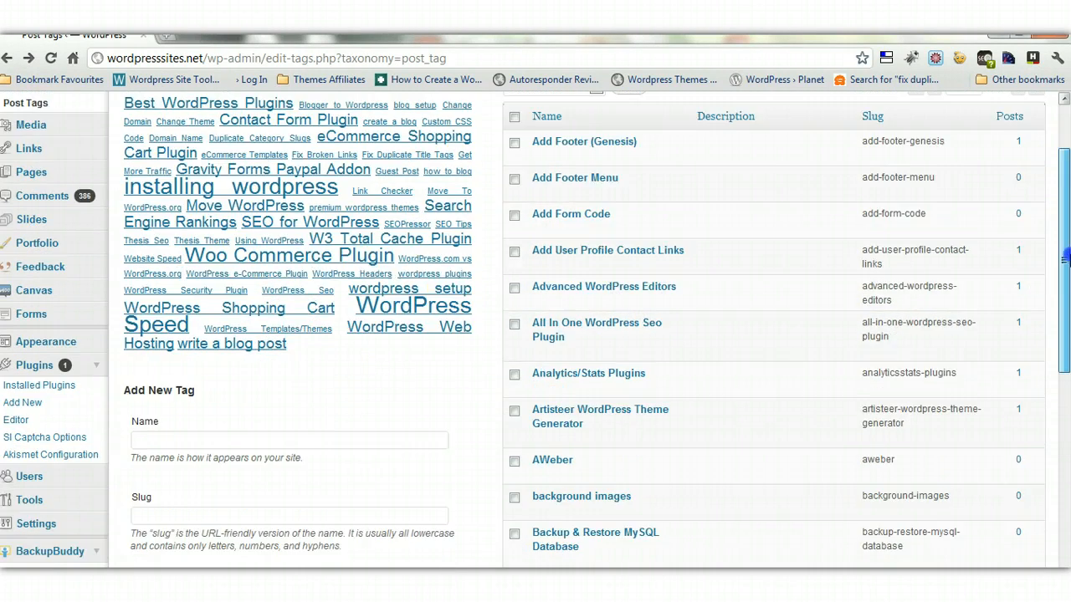
scroll(down, 3)
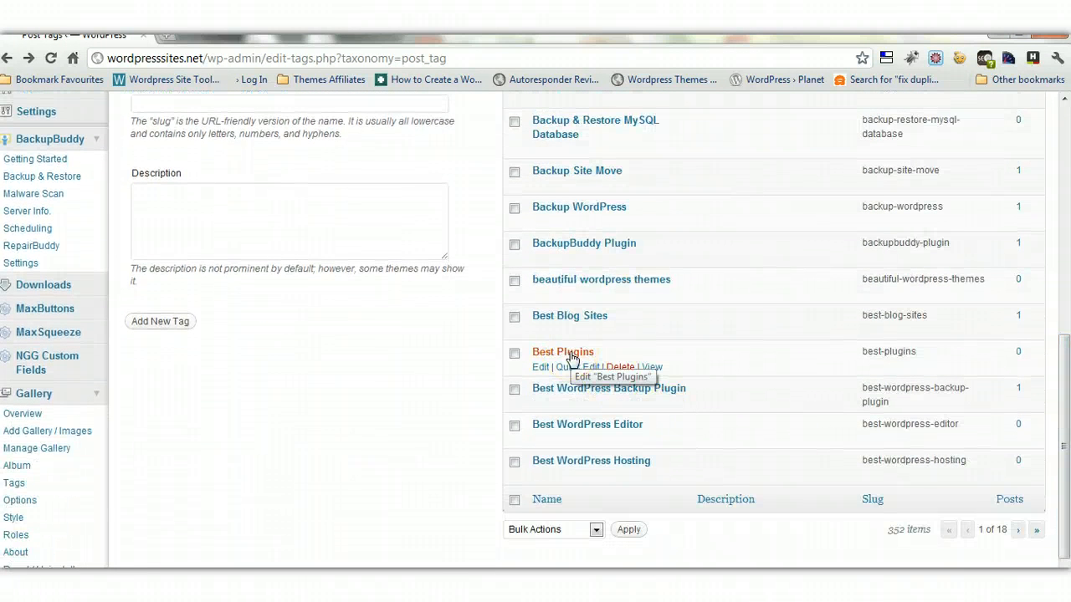
mouse_move(1060, 401)
text(pagespeed)
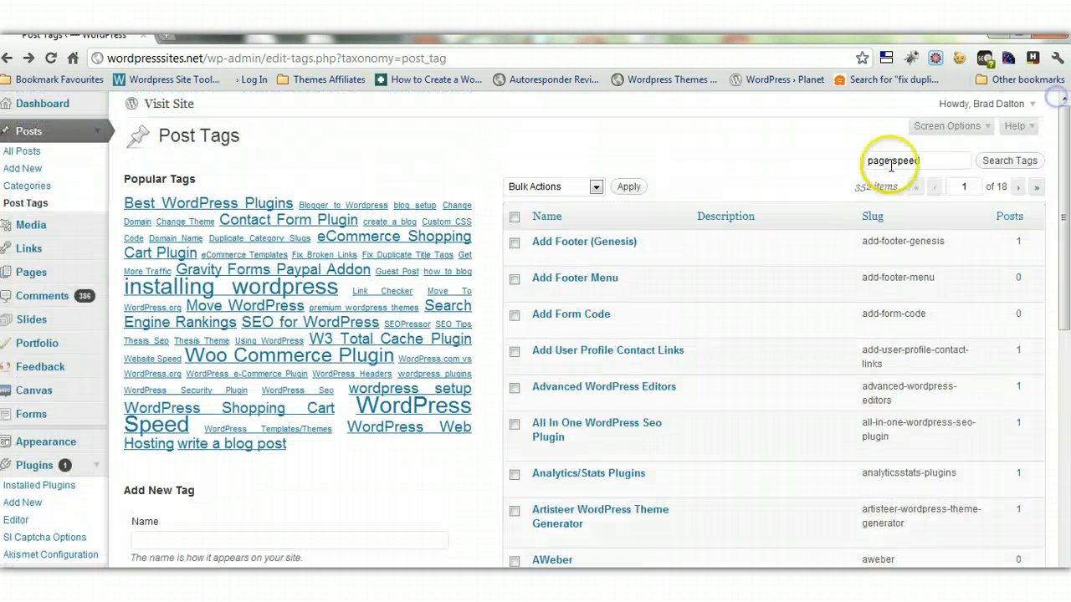
scroll(down, 3)
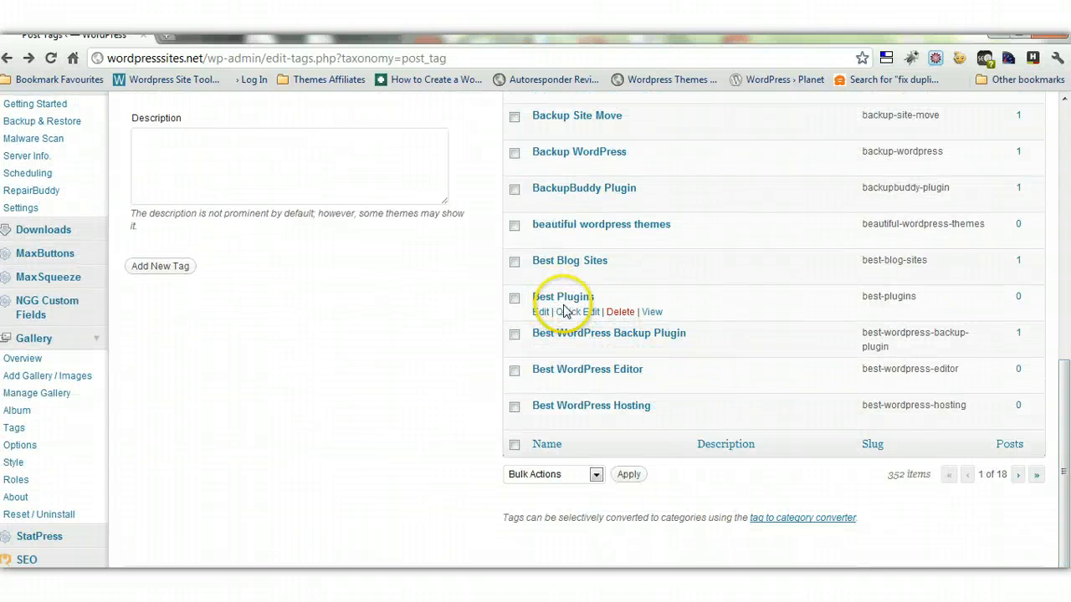
Start Quick Edit on the tag to rename it Best Plugins with slug best-plugins
click(572, 311)
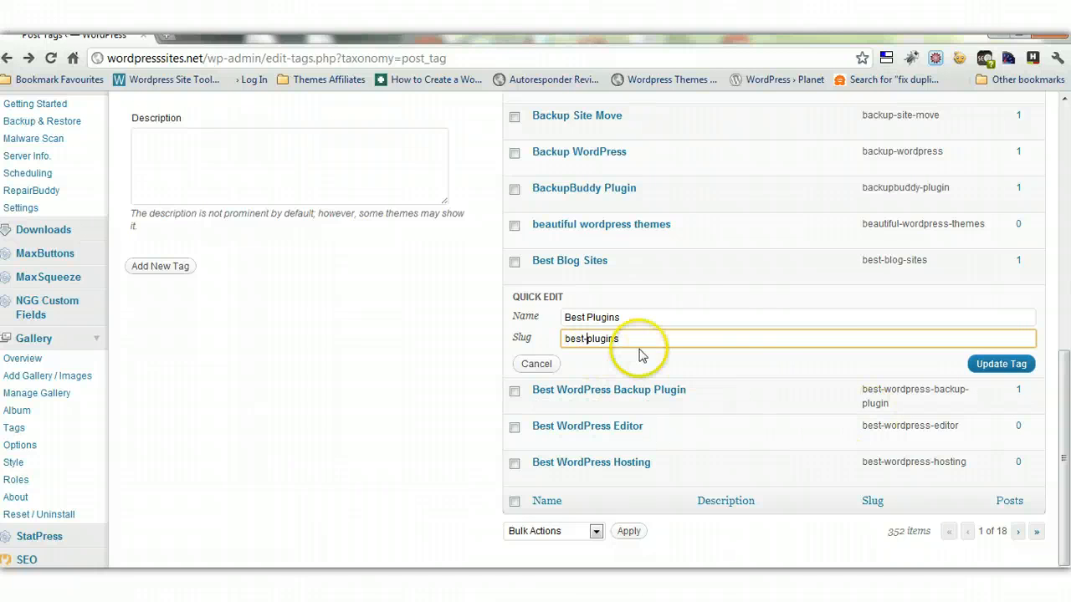
mouse_move(376, 378)
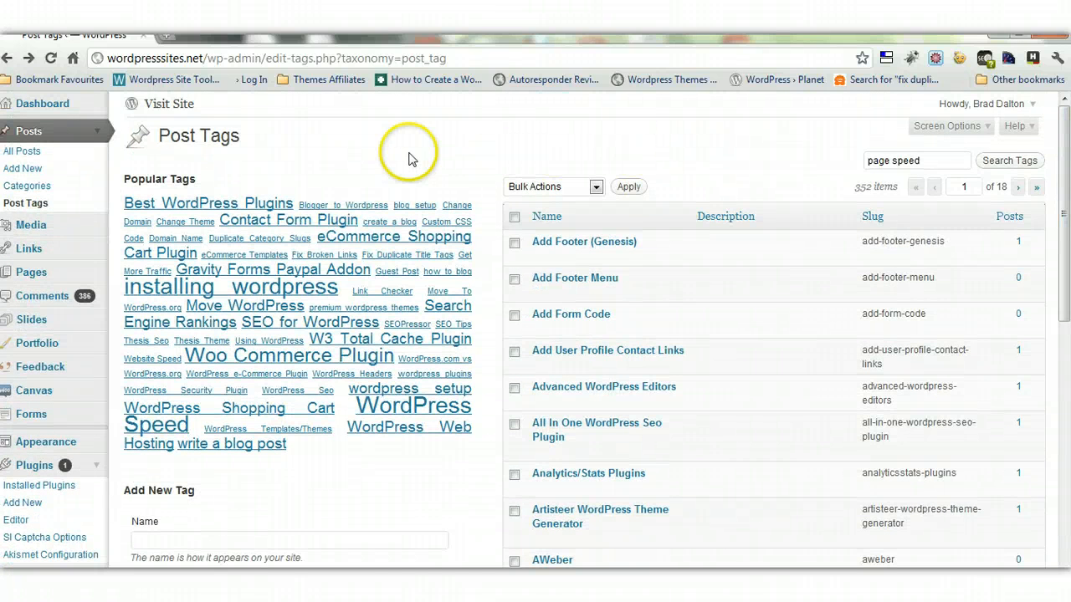
mouse_move(400, 160)
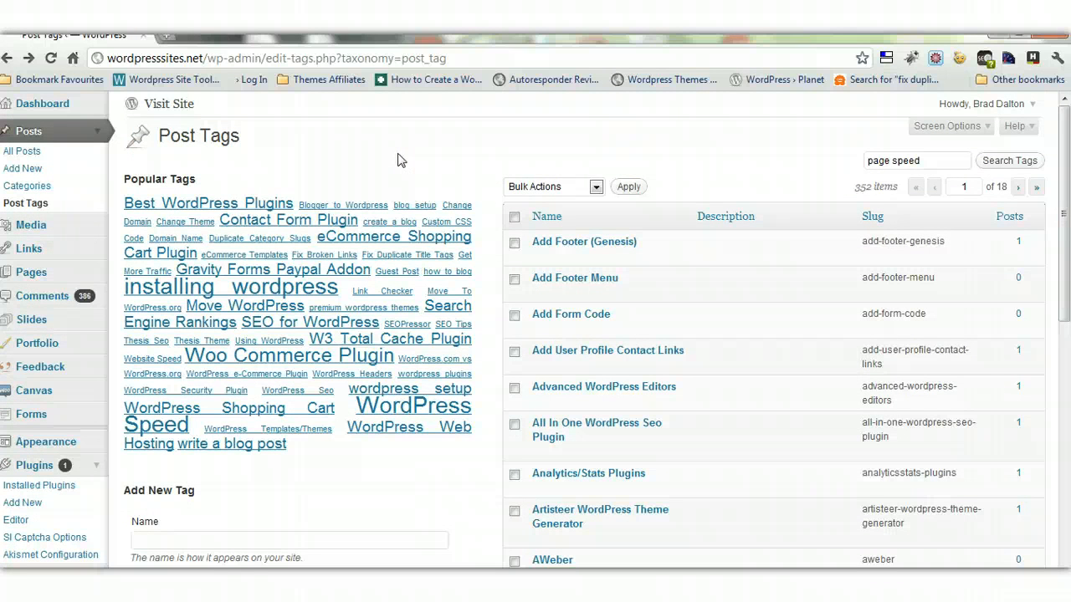
mouse_move(410, 489)
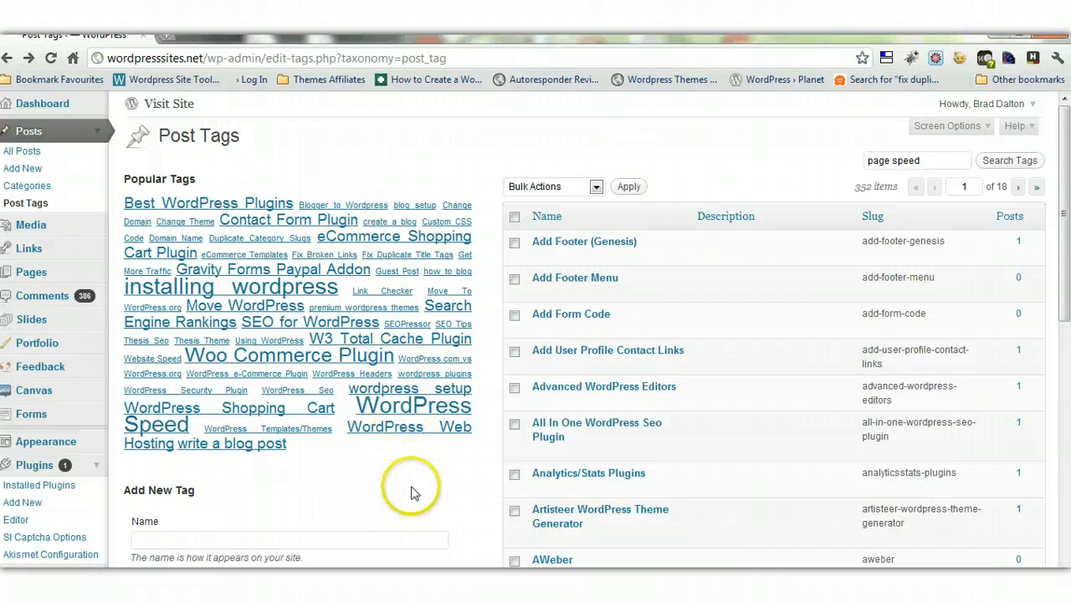
mouse_move(410, 488)
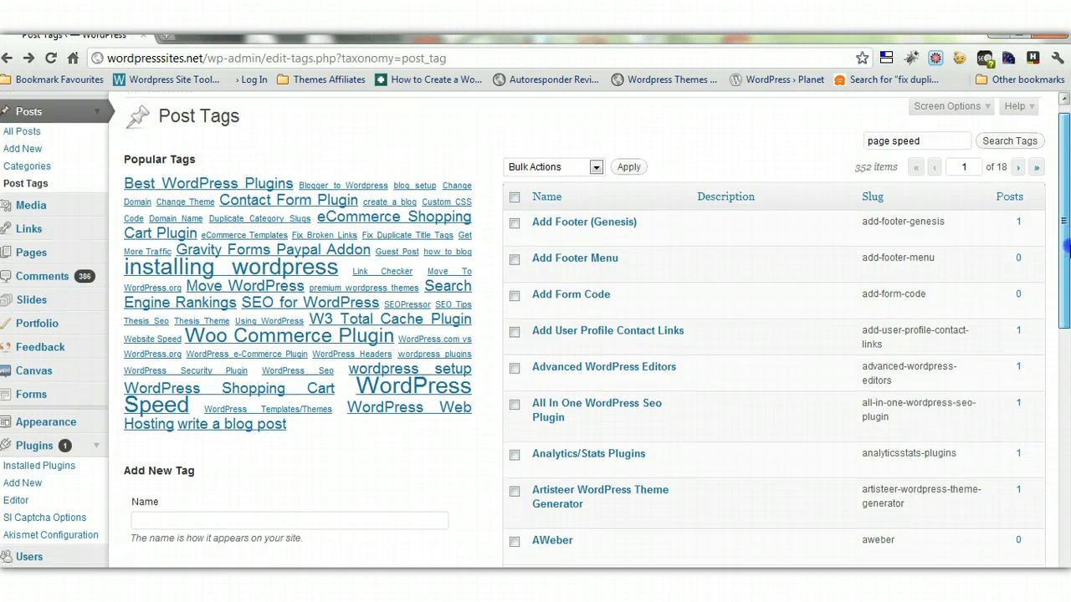
Scroll down the Post Tags page before switching to the blog tutorial
scroll(down, 3)
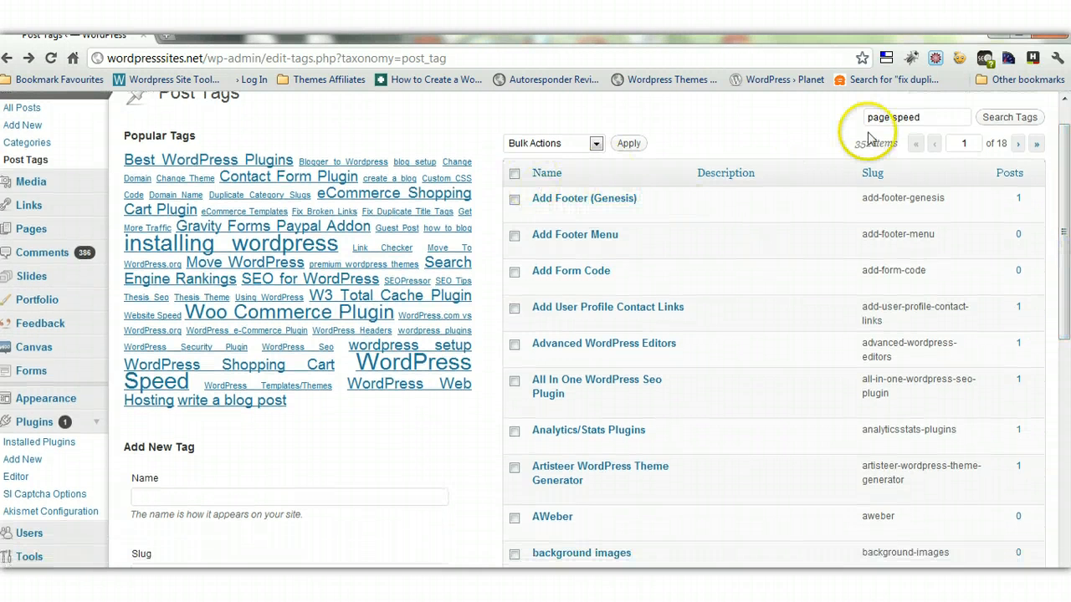
mouse_move(604, 343)
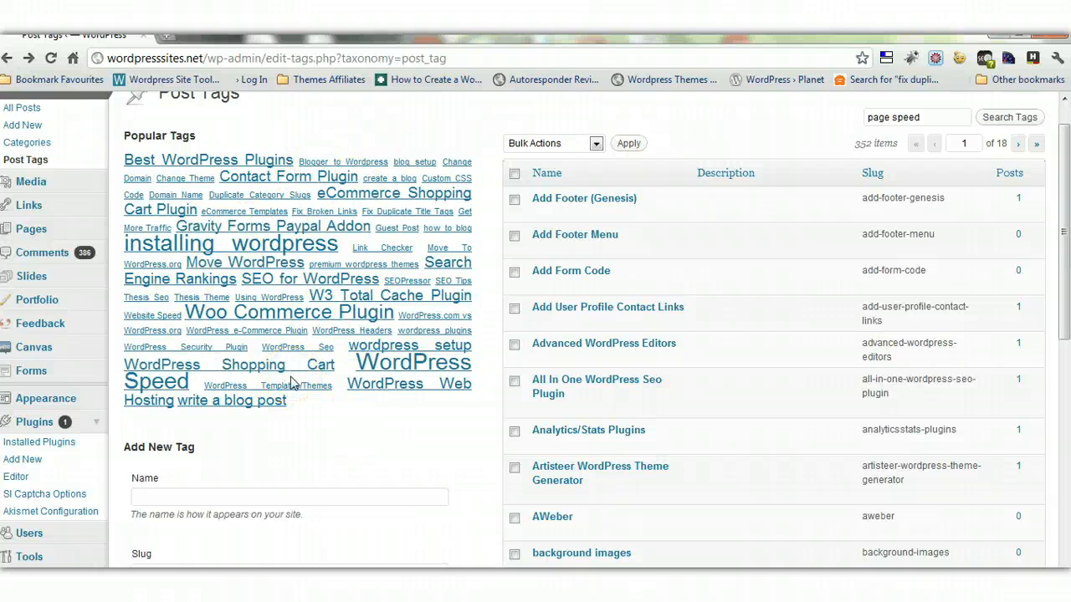
mouse_move(267, 384)
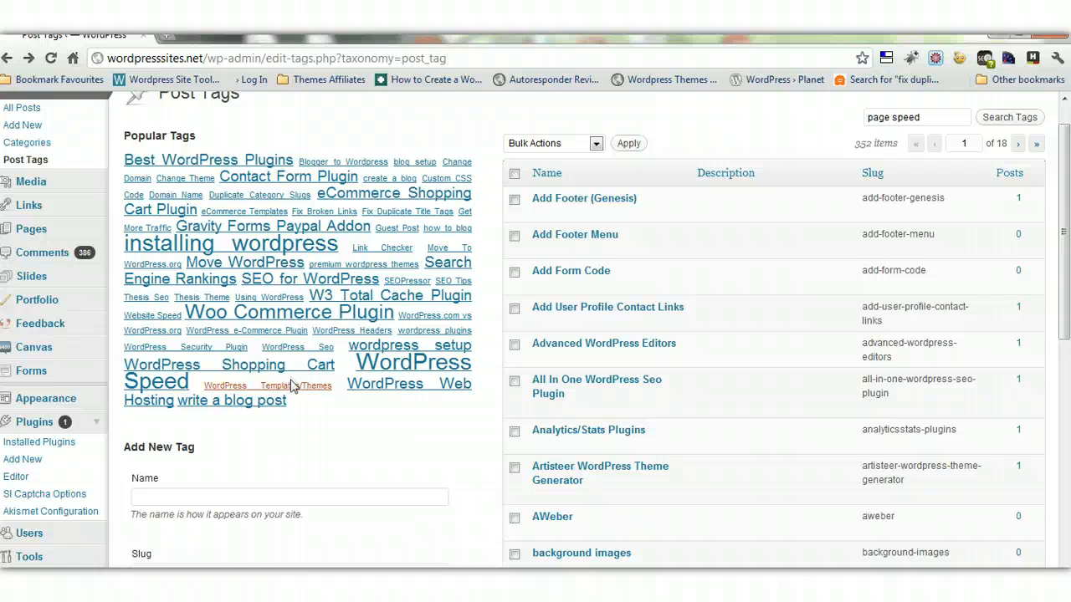
mouse_move(341, 485)
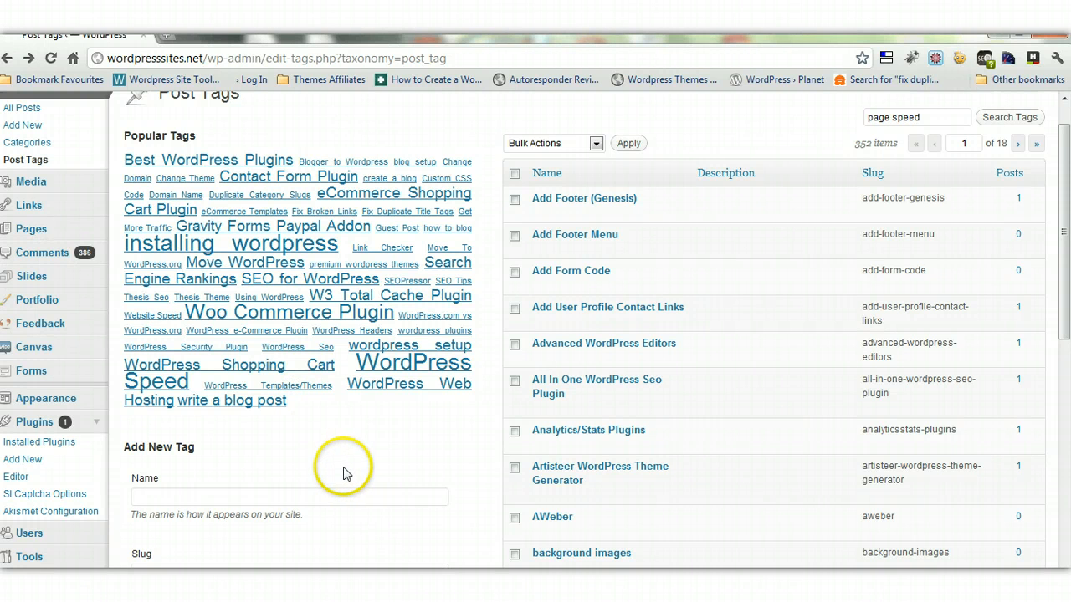
mouse_move(345, 475)
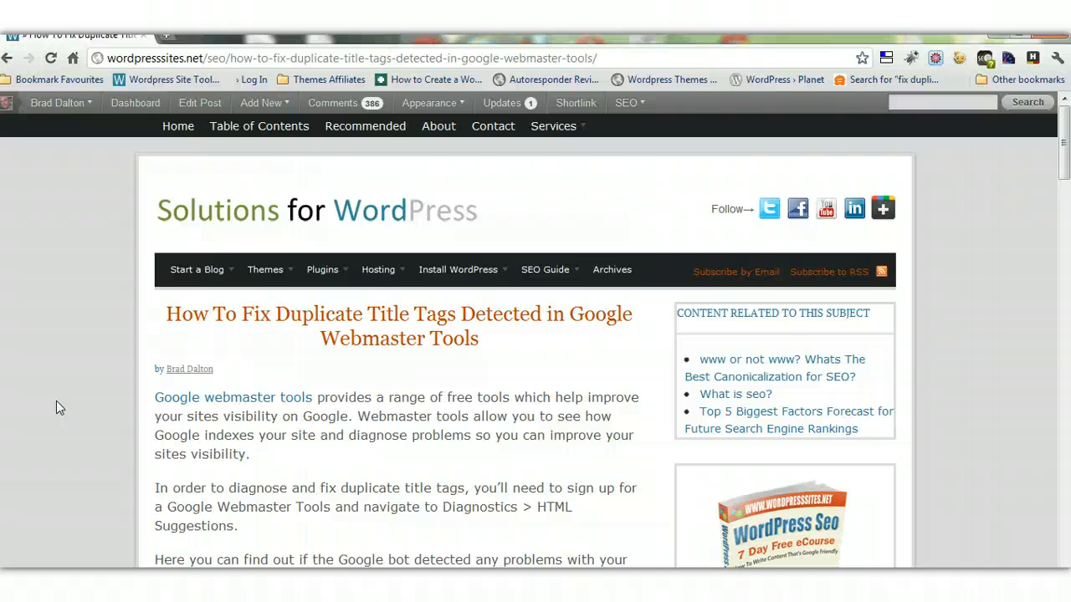
mouse_move(1044, 157)
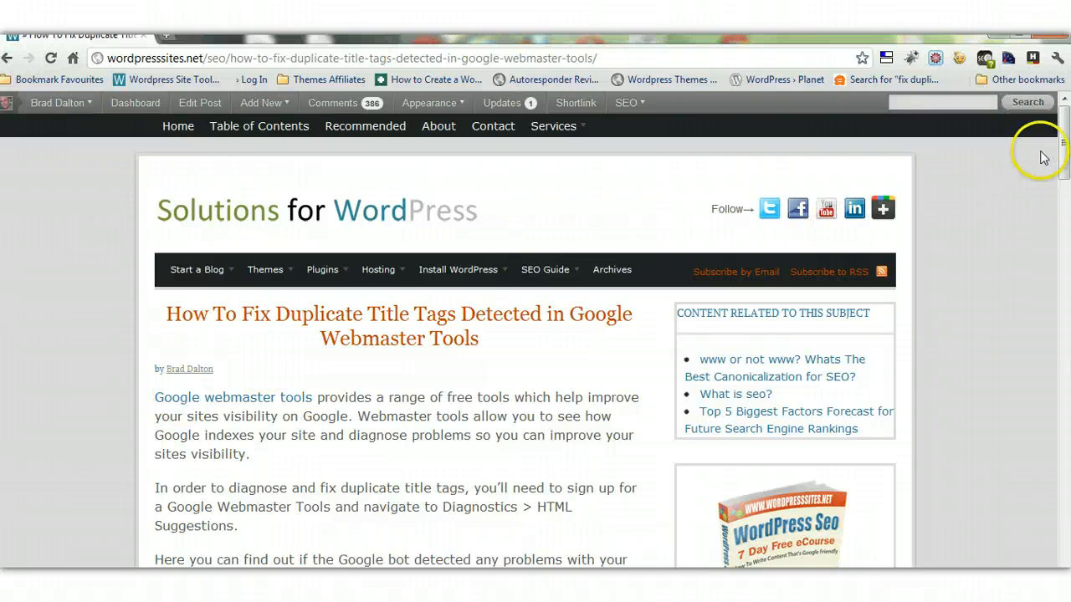
scroll(down, 3)
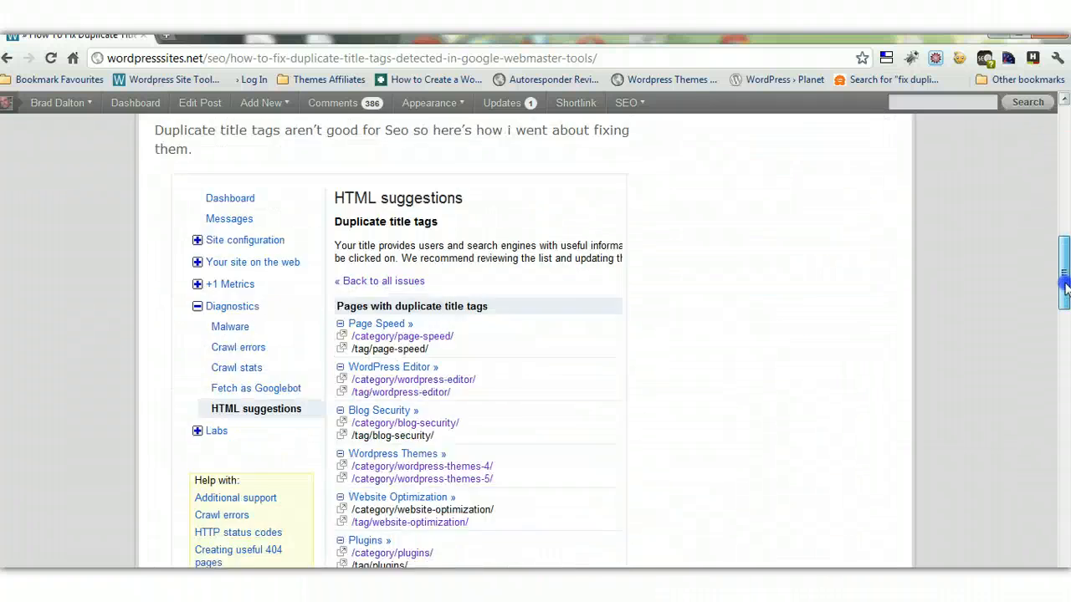
scroll(down, 3)
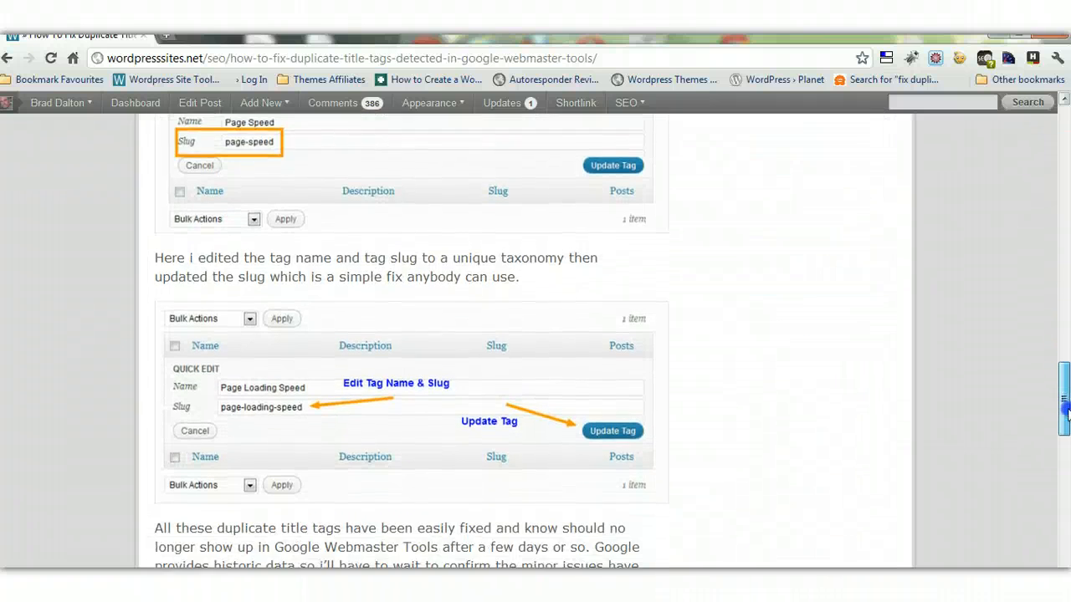
scroll(down, 3)
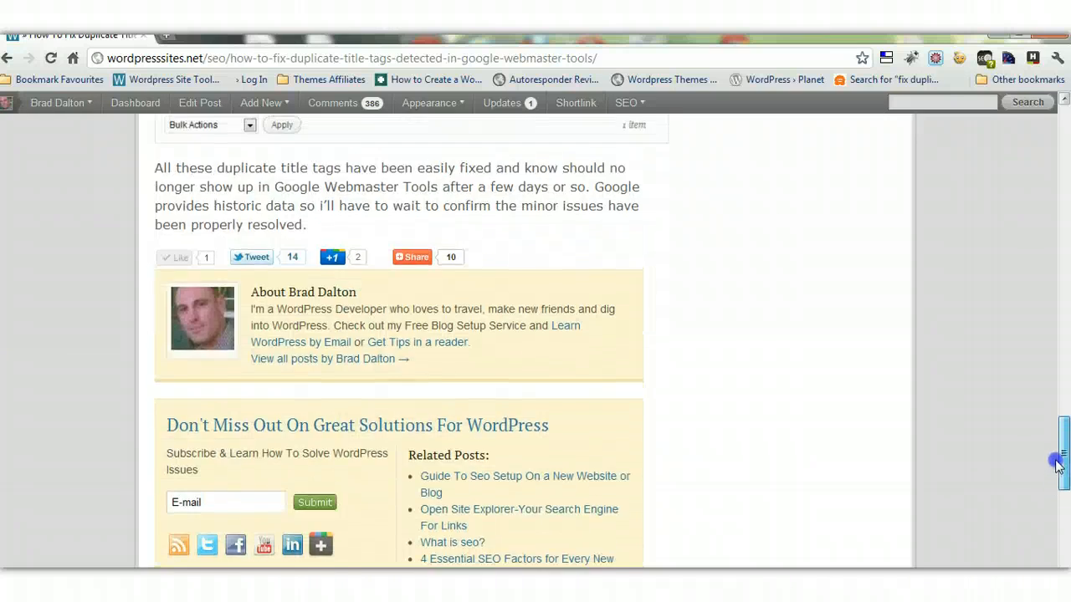
scroll(up, 3)
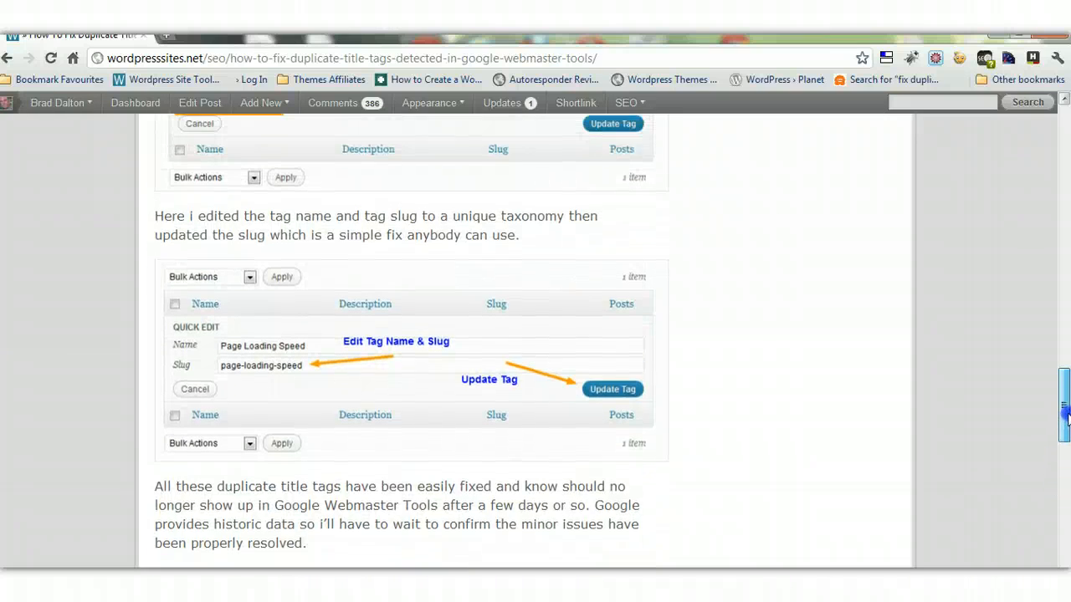
scroll(up, 3)
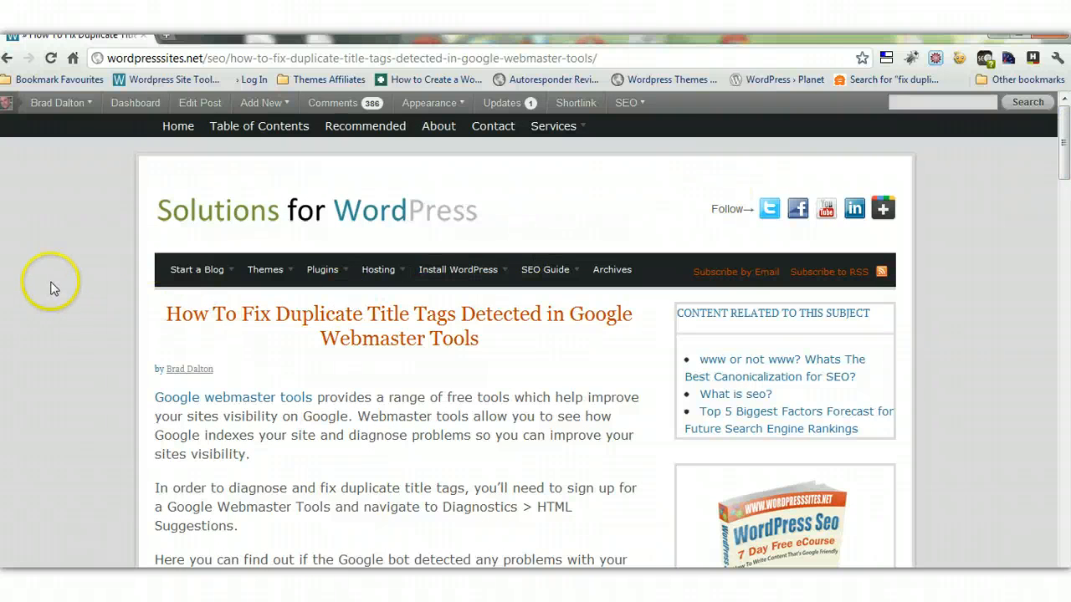
mouse_move(54, 288)
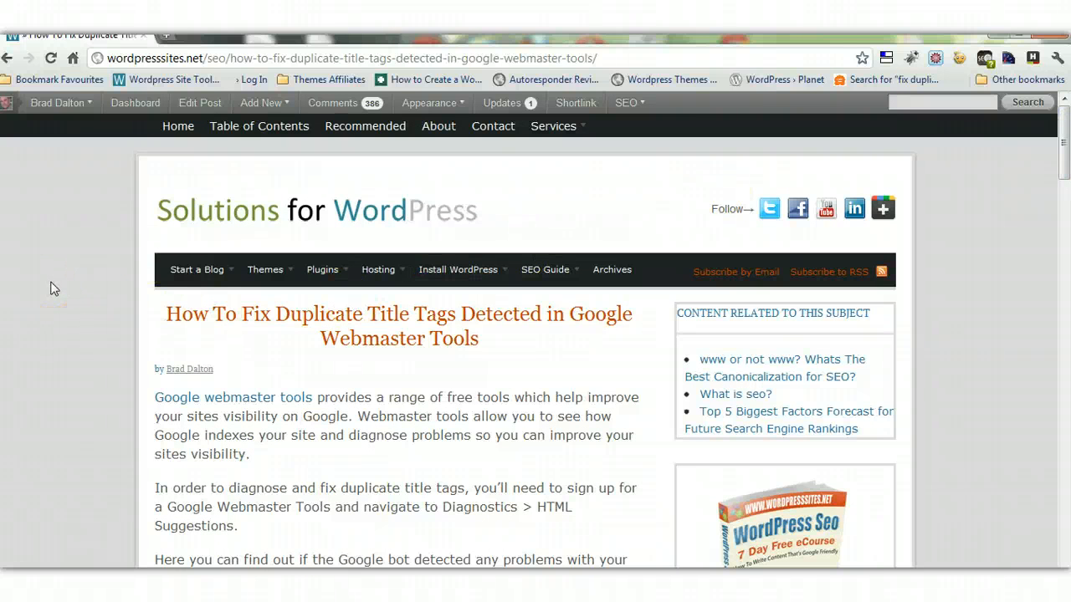
mouse_move(421, 355)
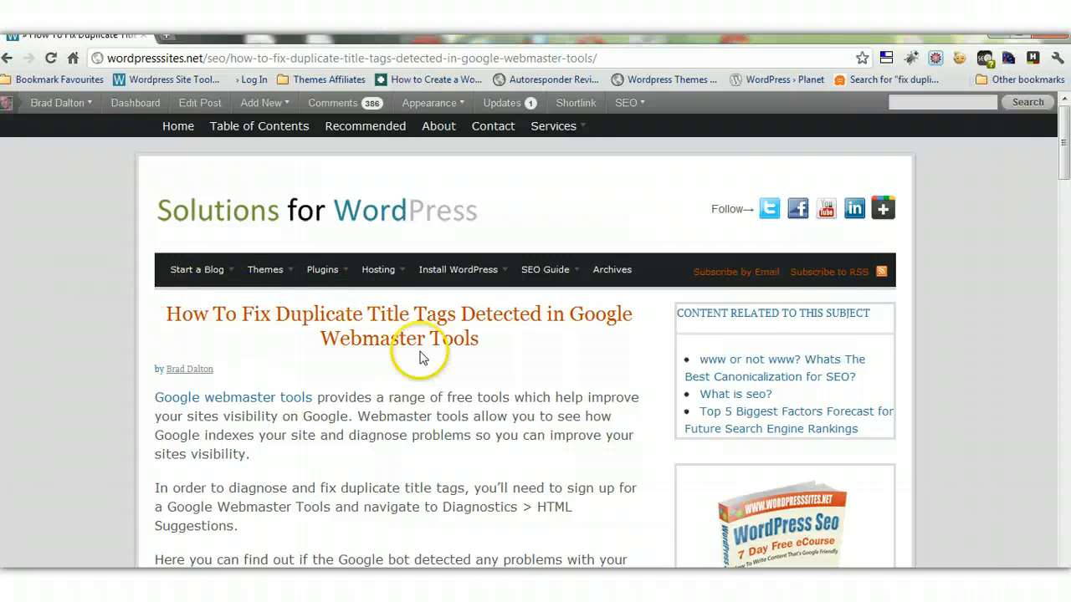
scroll(down, 3)
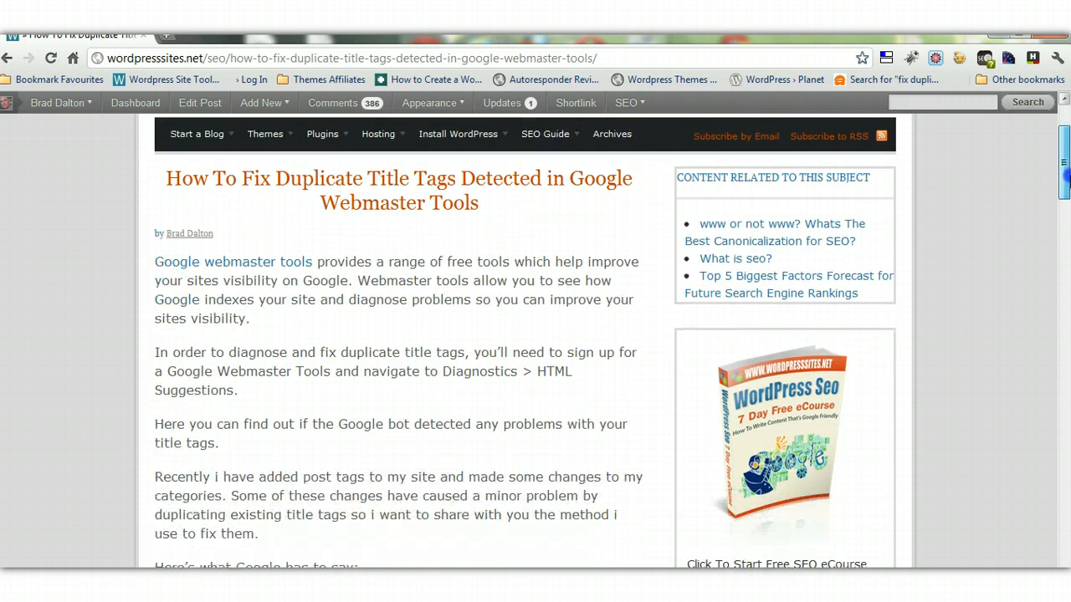
scroll(up, 3)
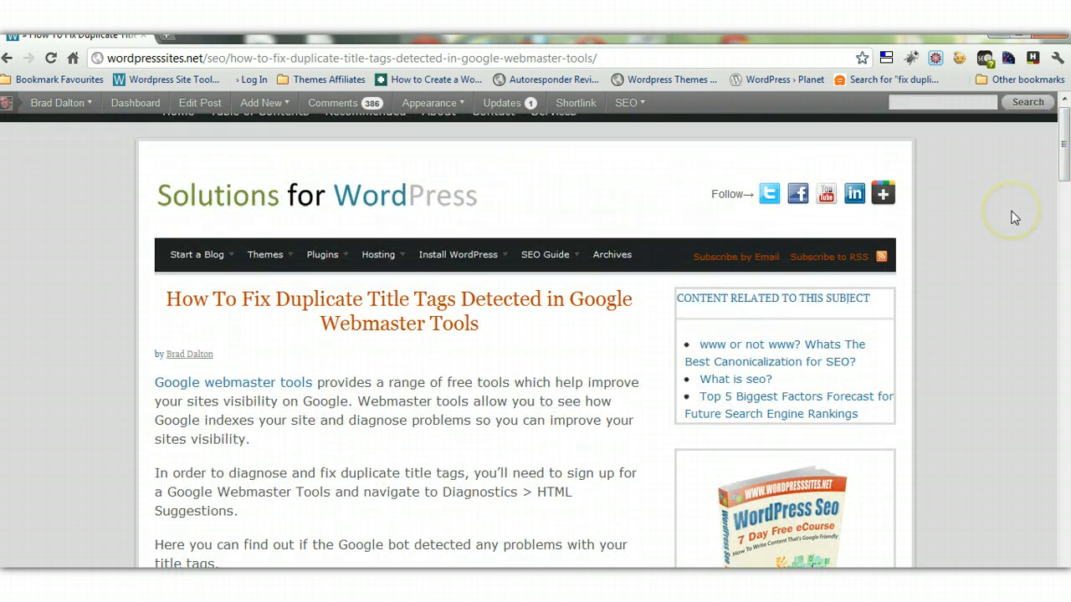
mouse_move(1018, 217)
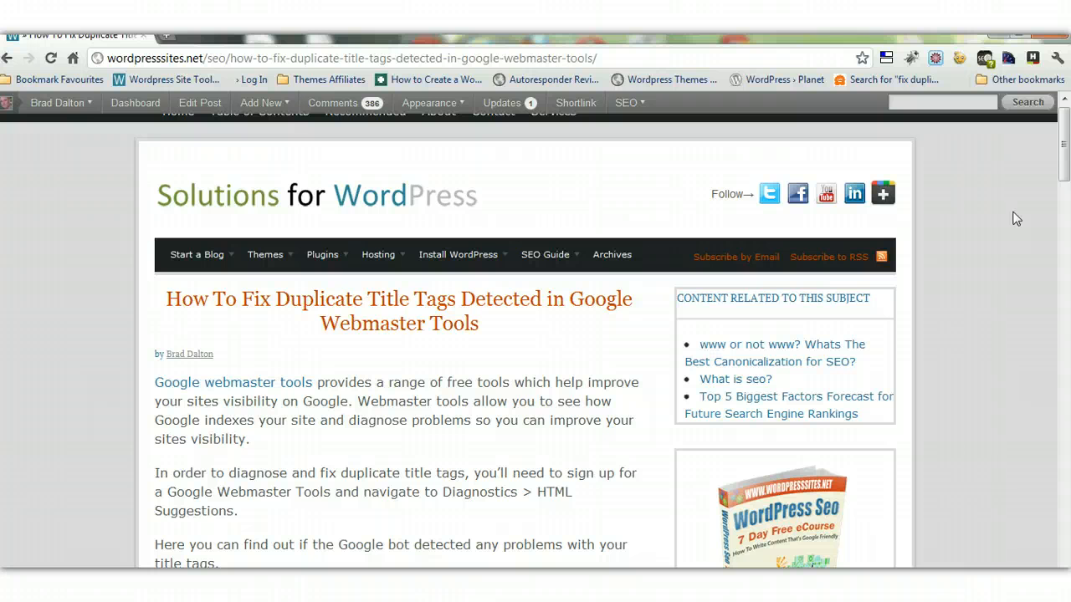
mouse_move(59, 533)
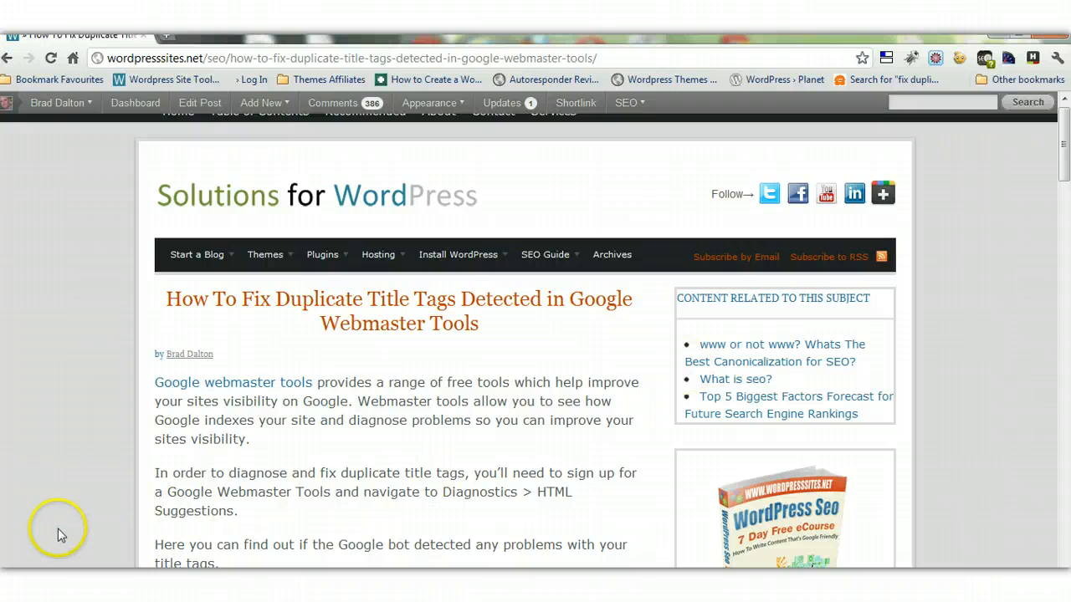